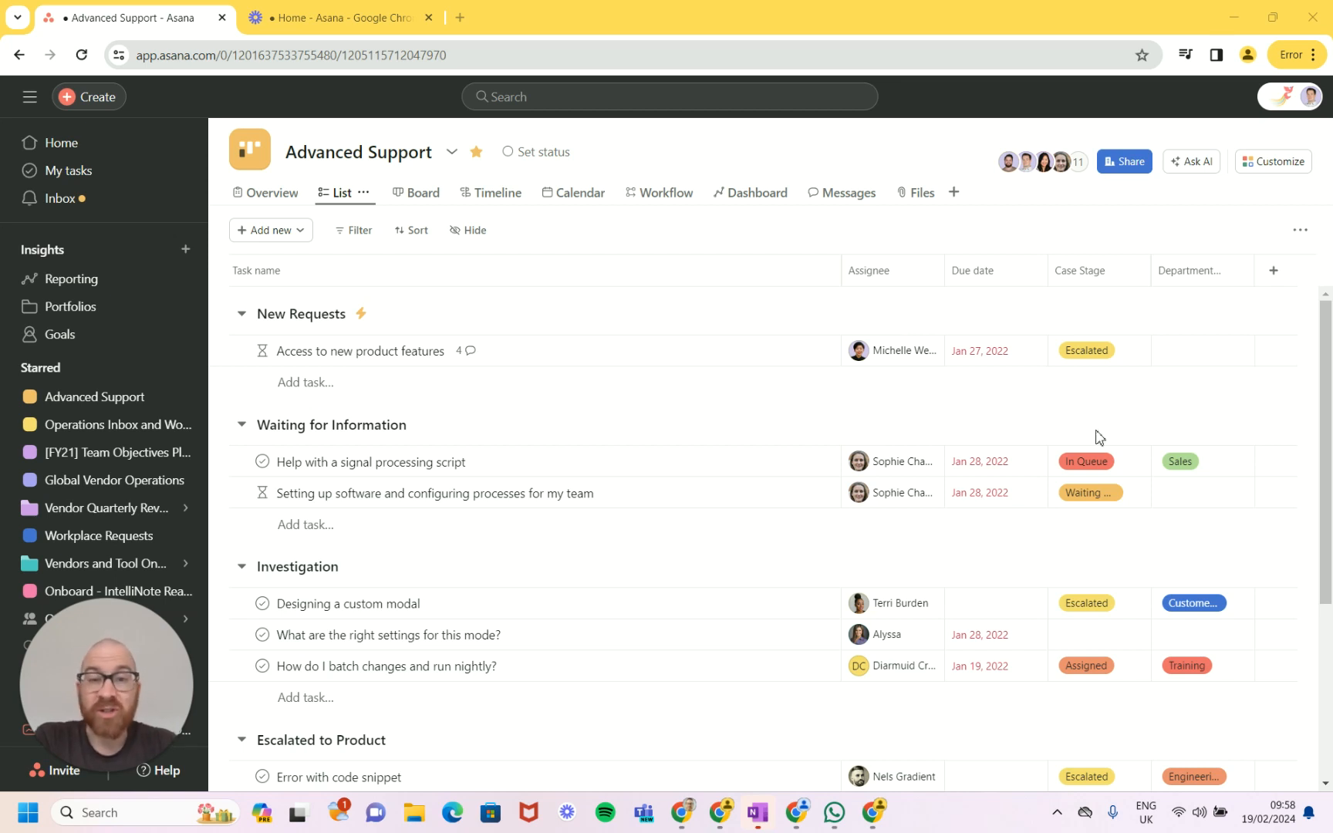
mouse_move(796, 360)
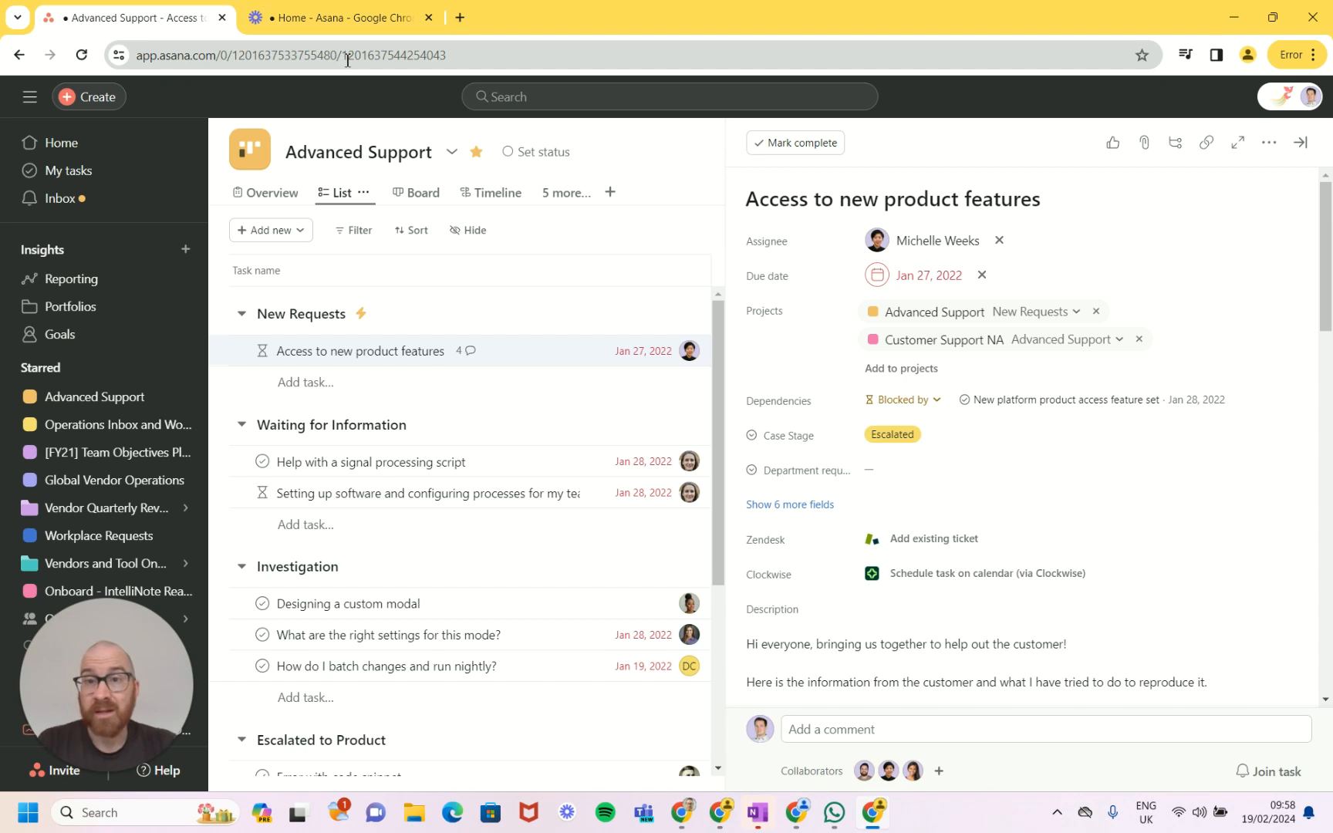
mouse_move(1114, 175)
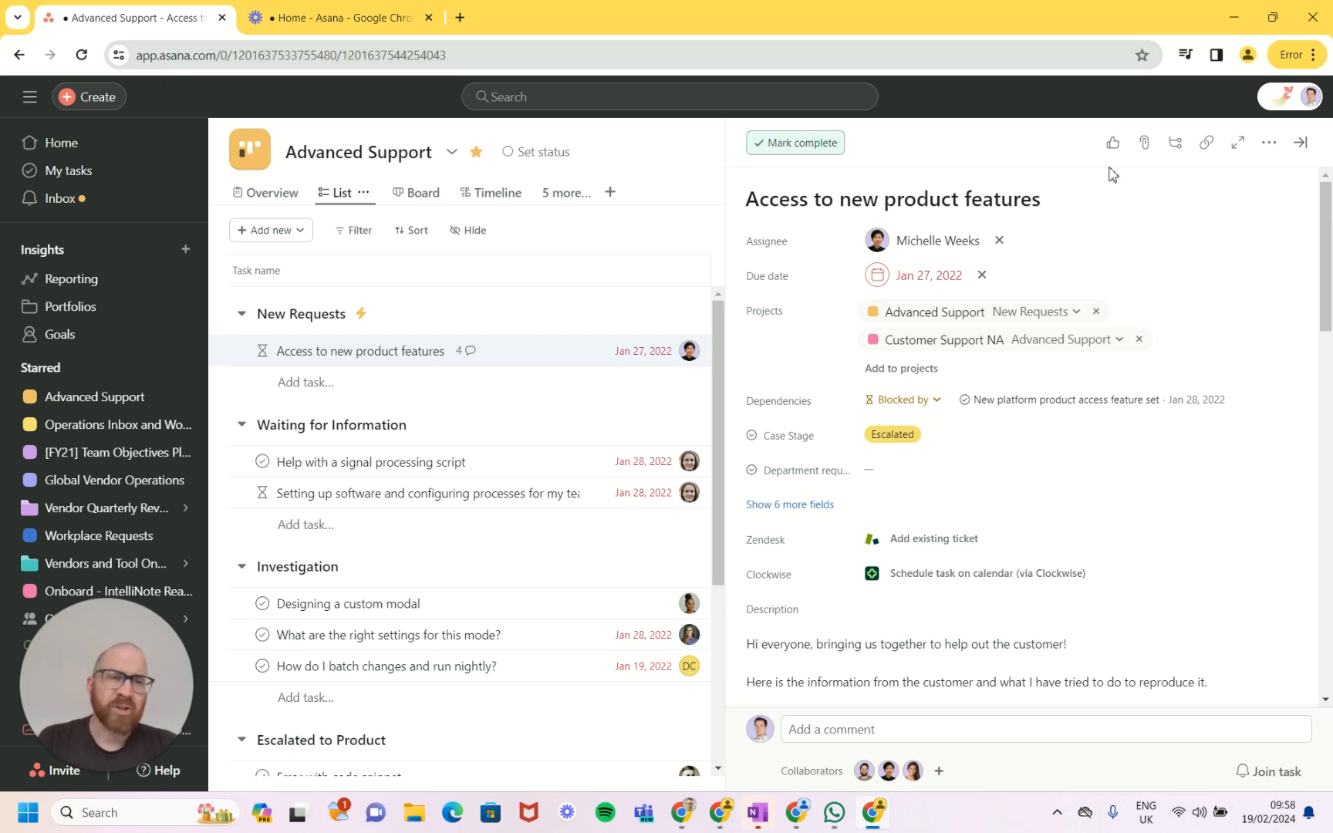
mouse_move(1206, 142)
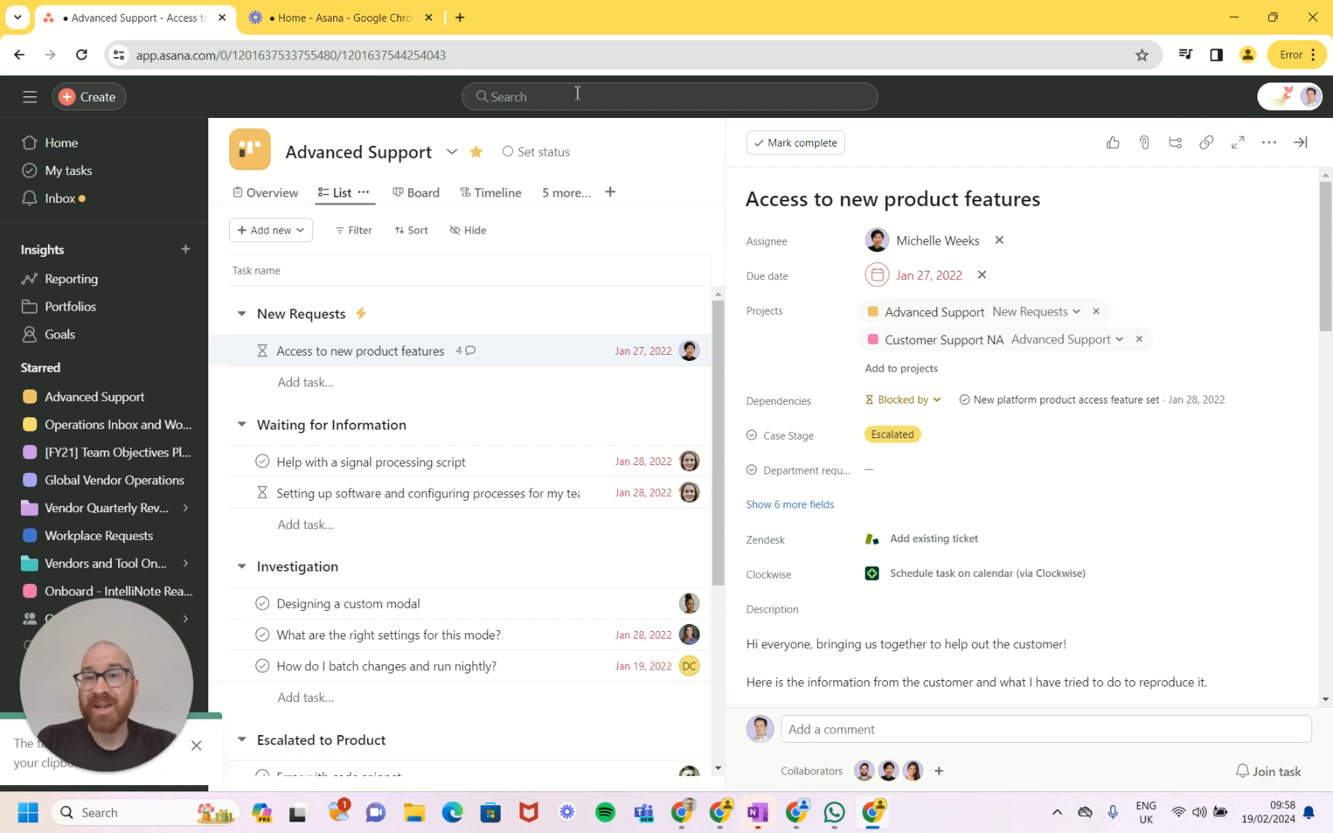
Step: Copy the Access to new product features task's URL and show Advanced Support as a board
click(289, 54)
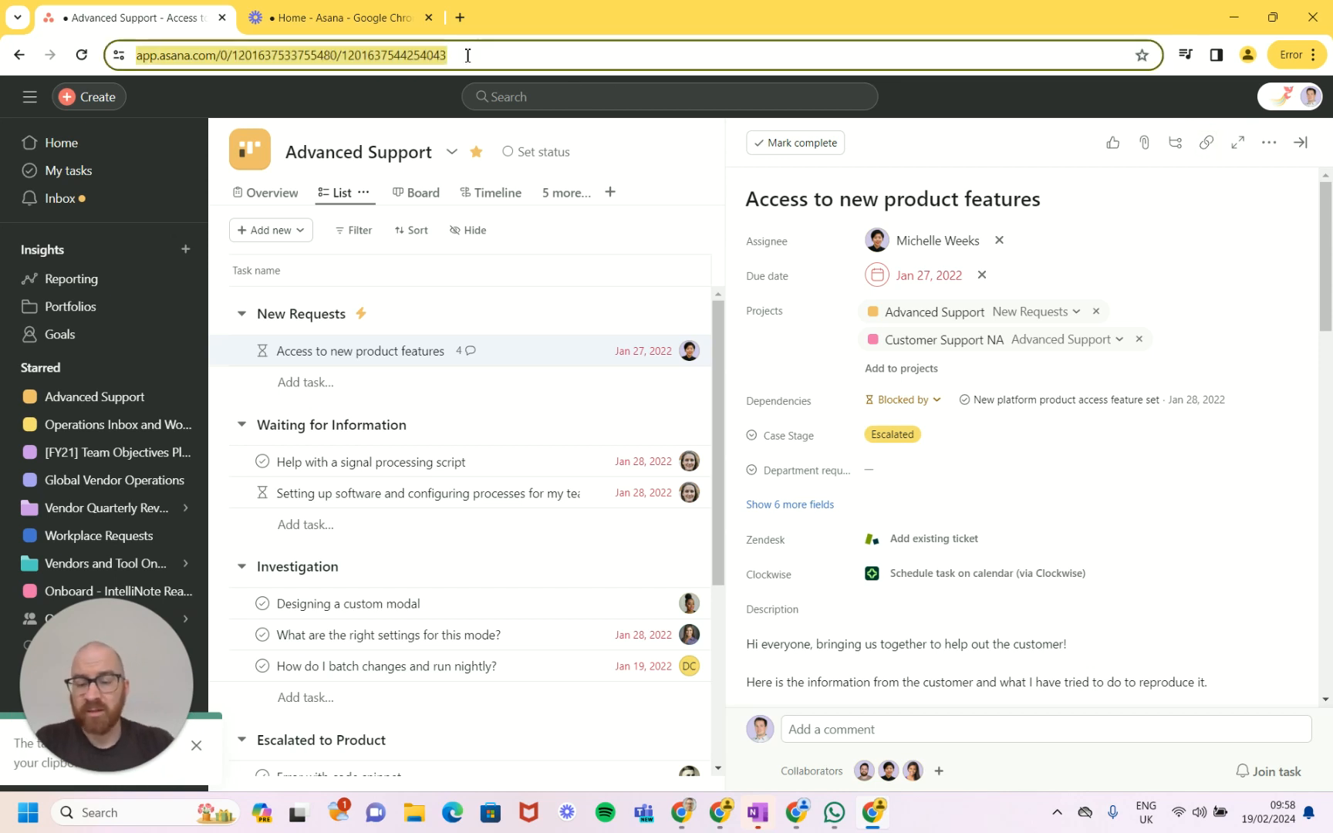
click(1238, 142)
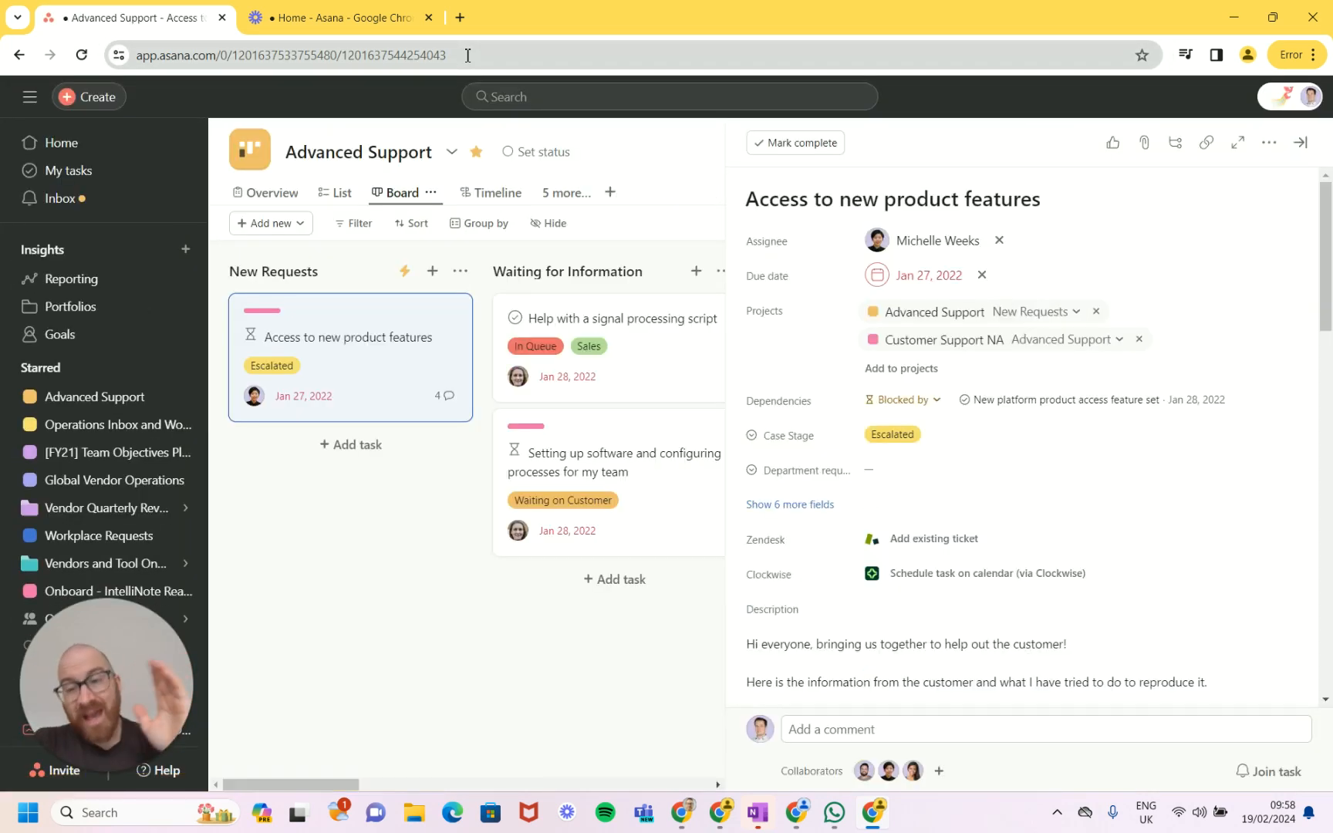
mouse_move(686, 28)
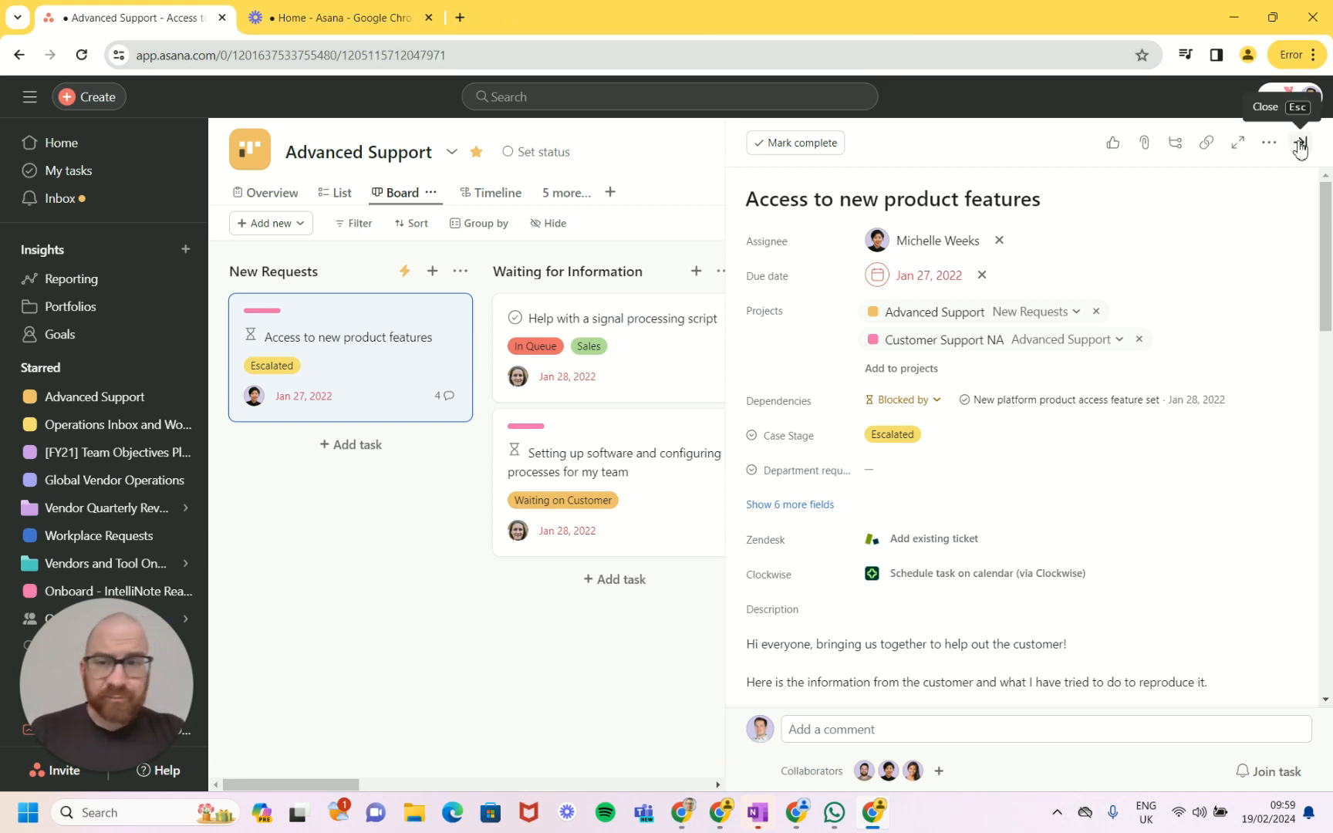
Step: Create a unique ID field titled ENG so tasks are numbered ENG-1, ENG-2, ENG-3
click(342, 193)
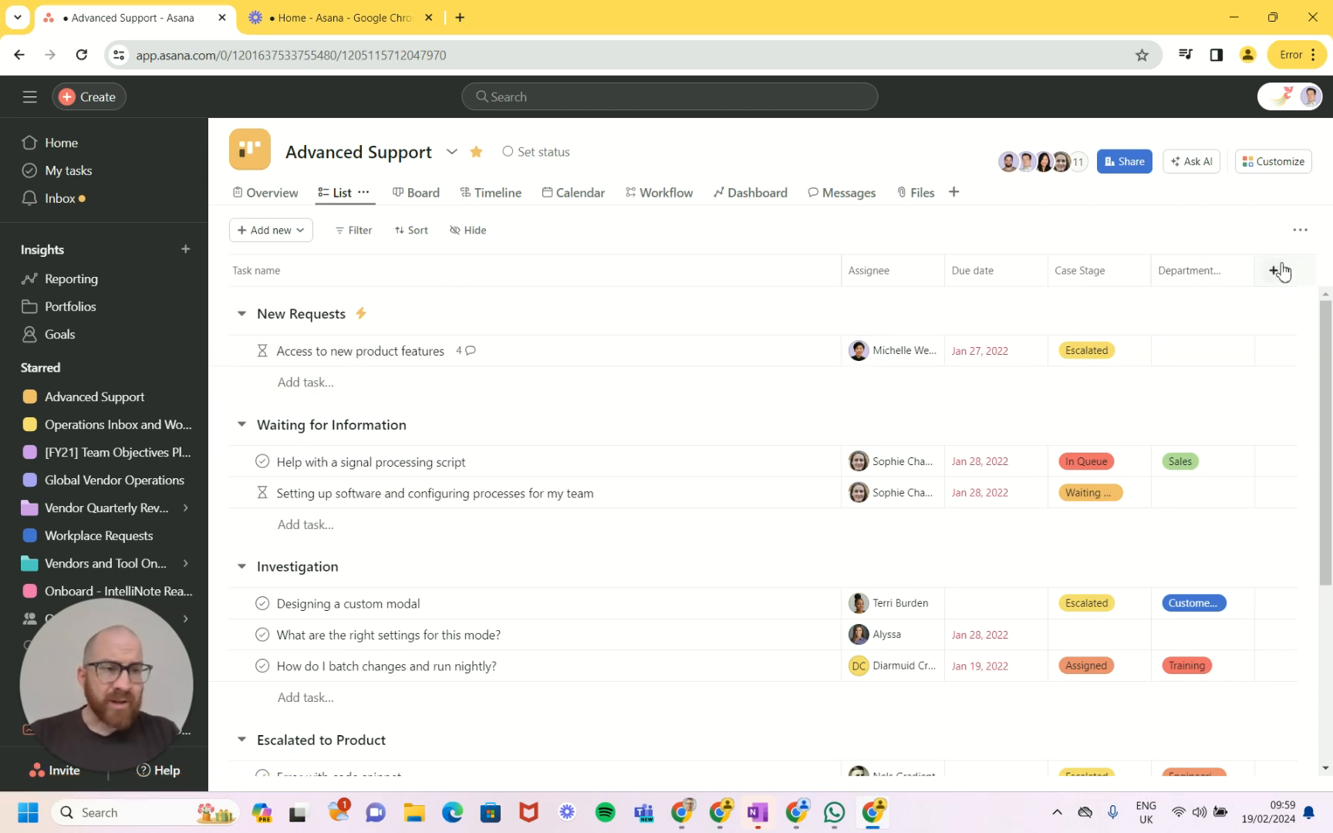
click(1279, 270)
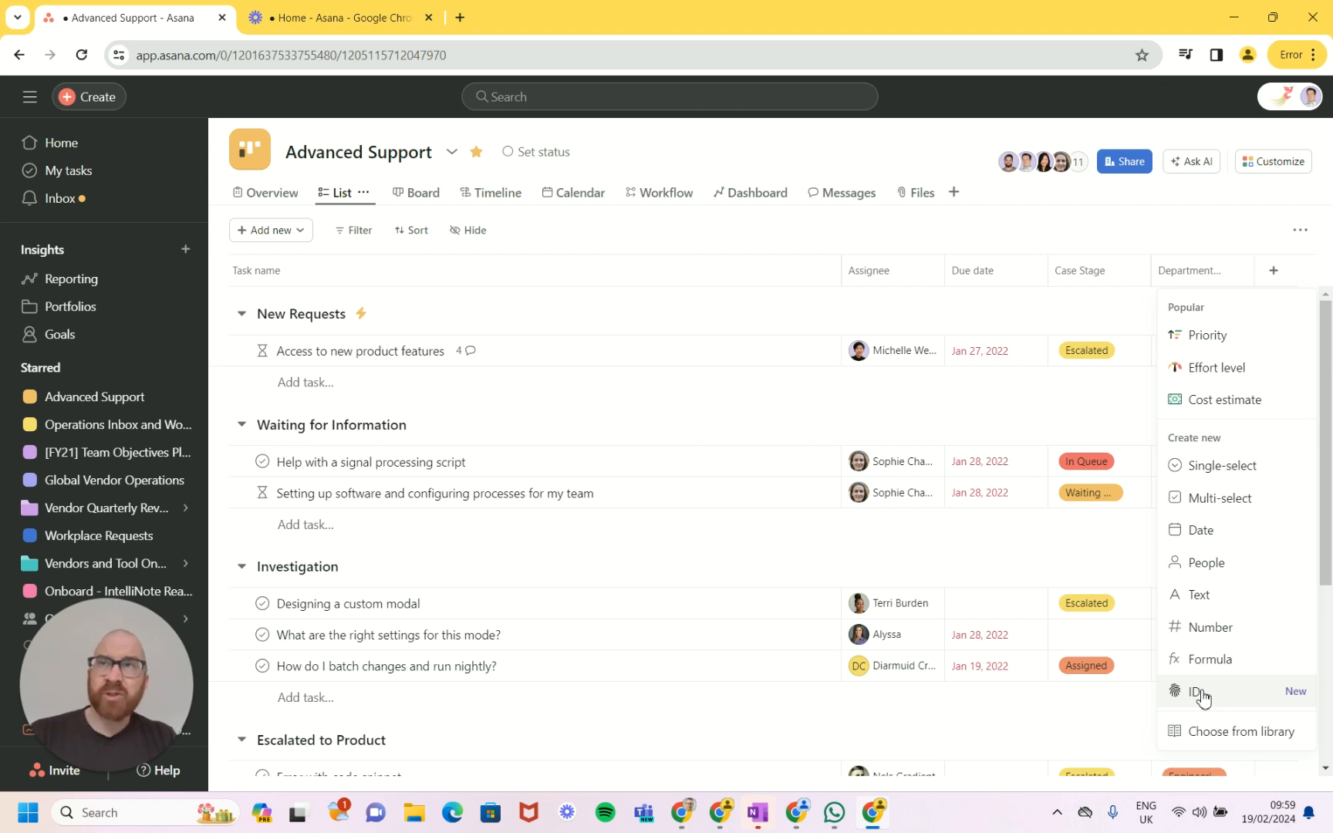
click(1198, 691)
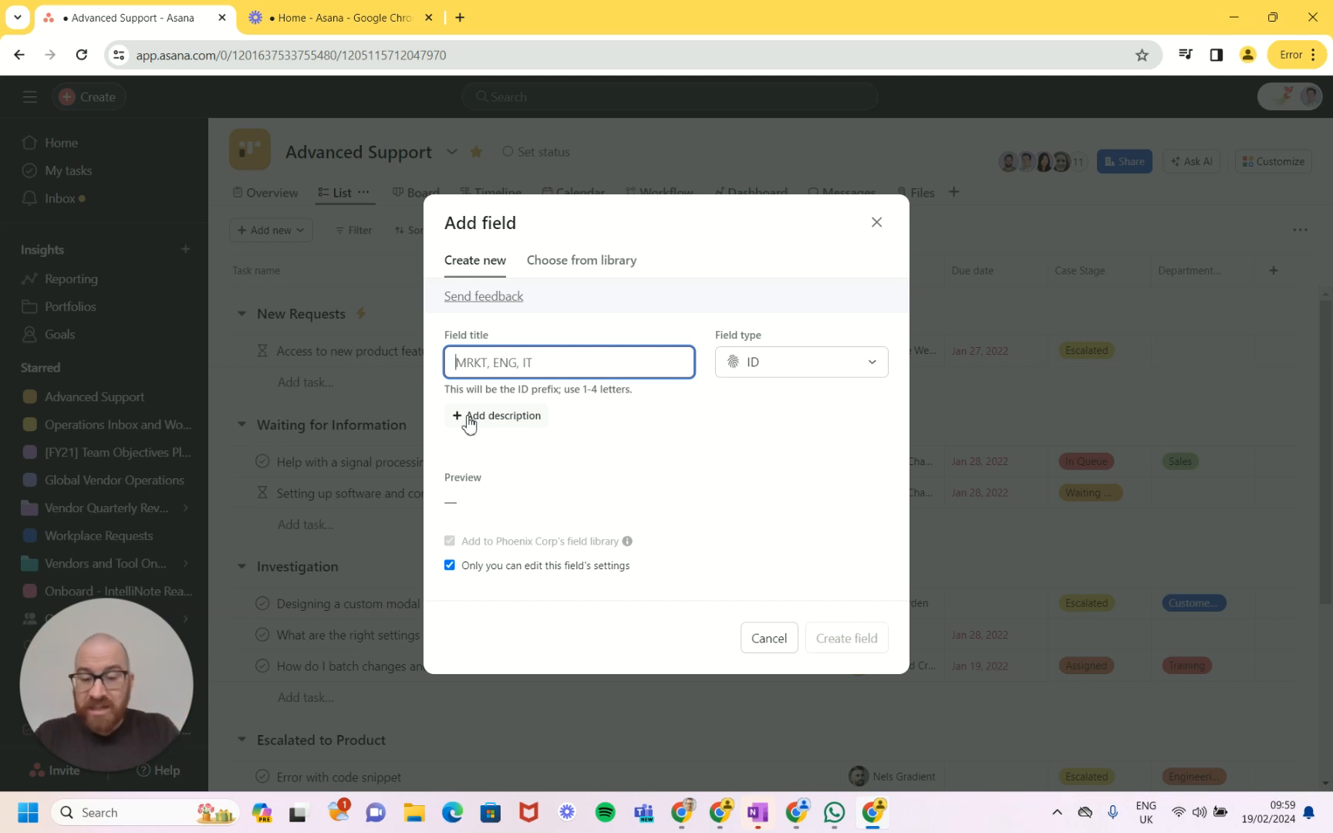
text(ID)
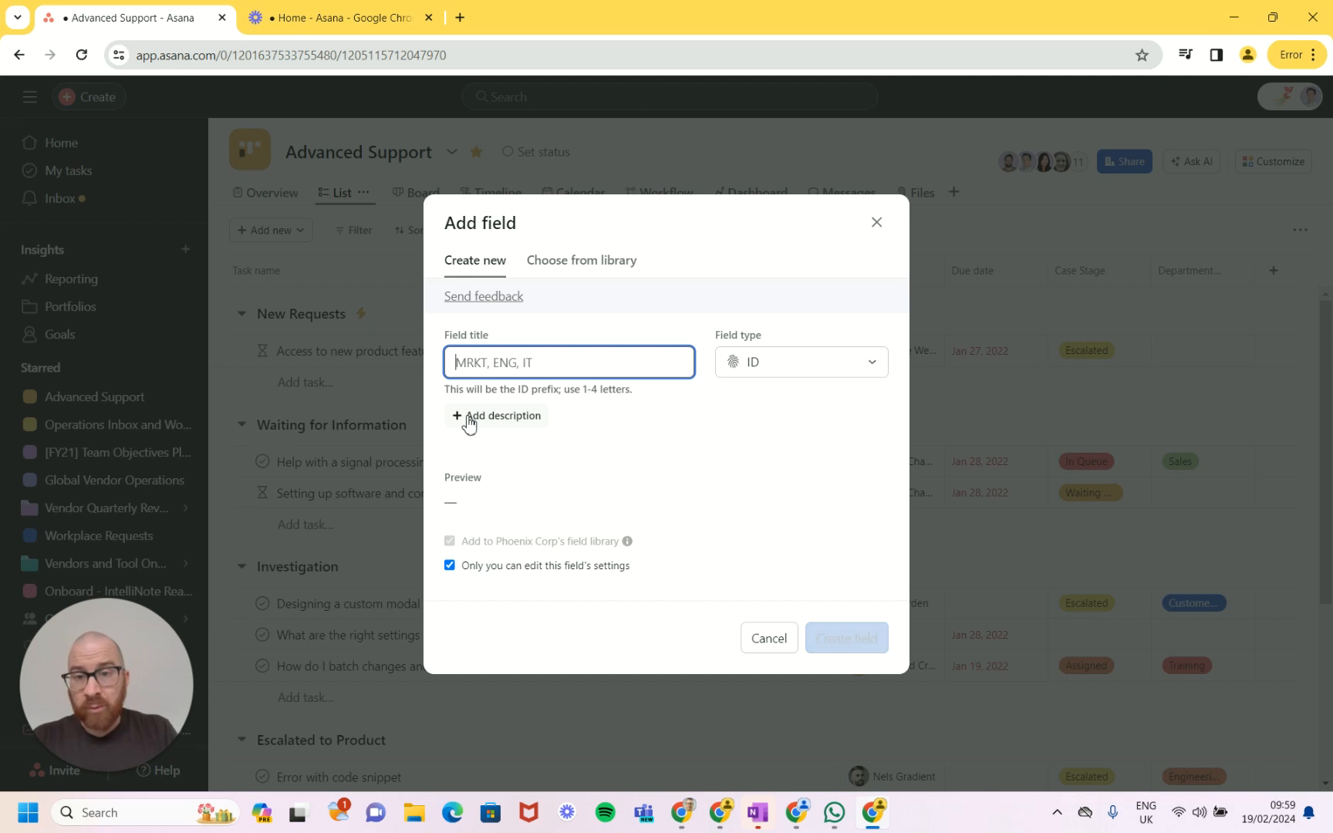
text(E)
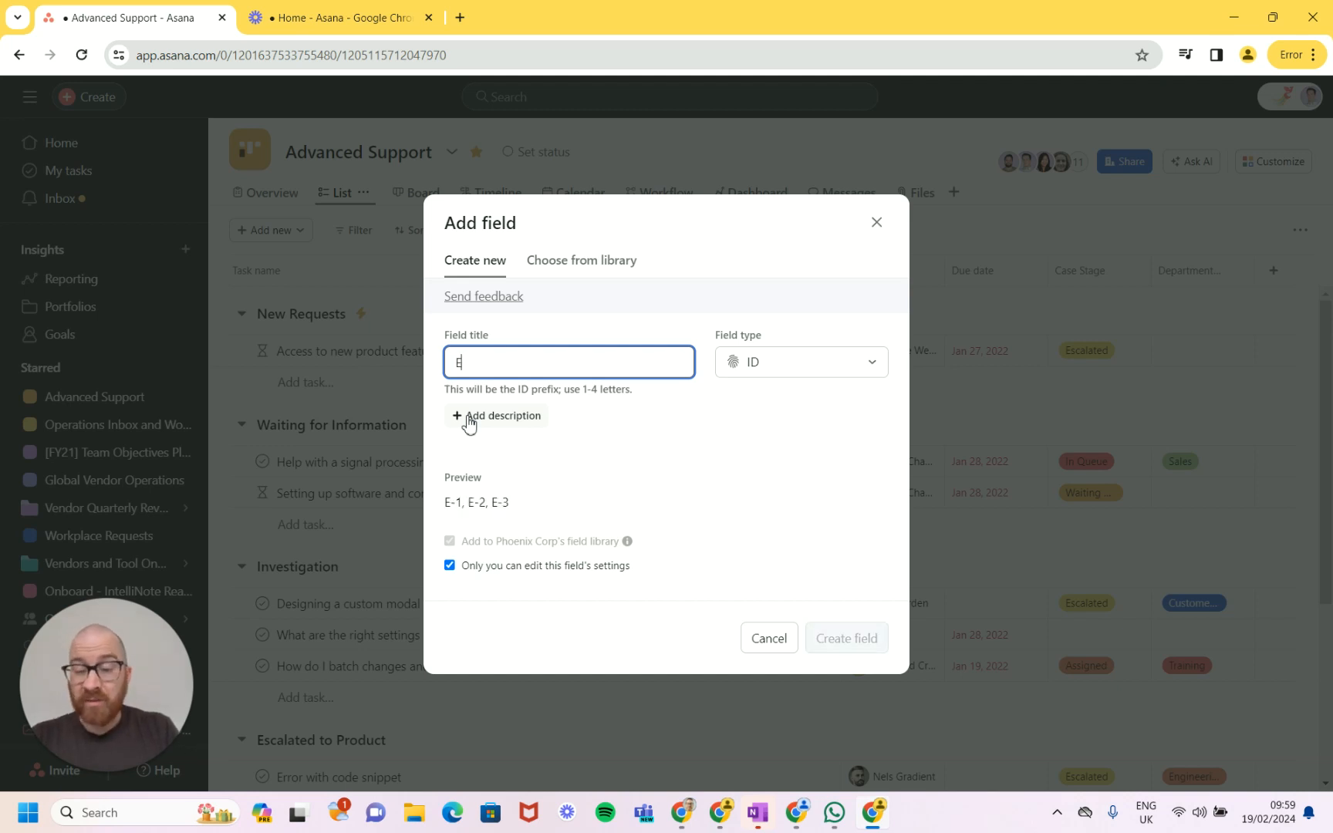
text(NG)
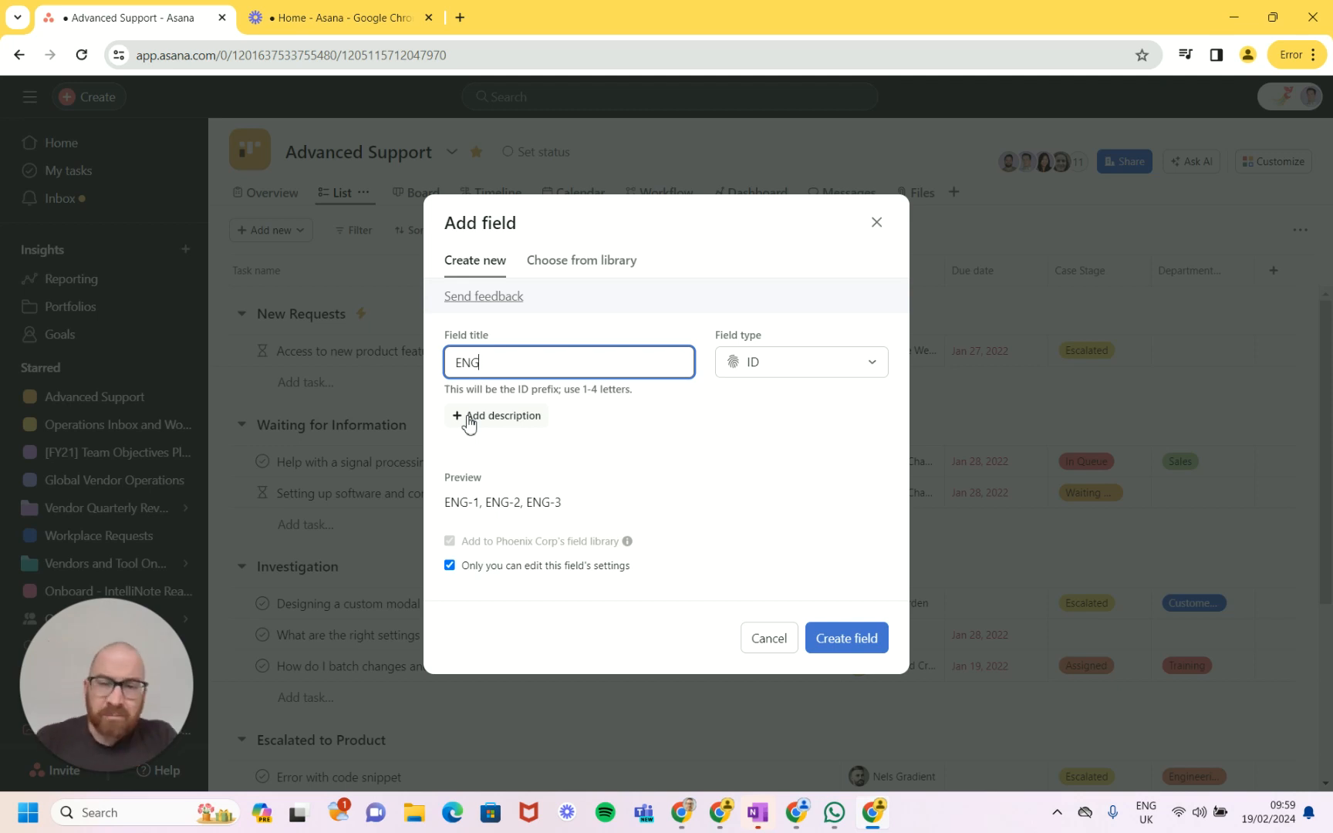
mouse_move(579, 557)
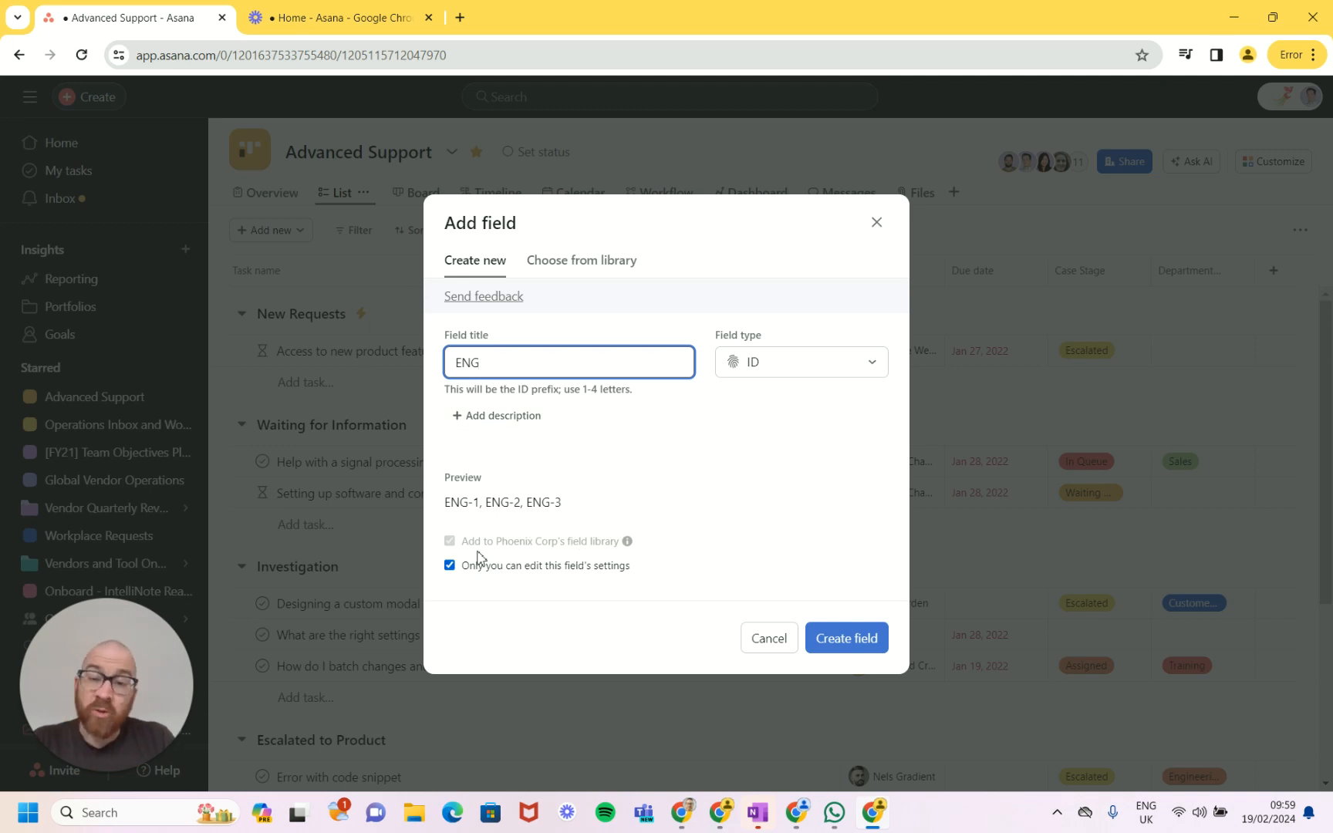
mouse_move(614, 556)
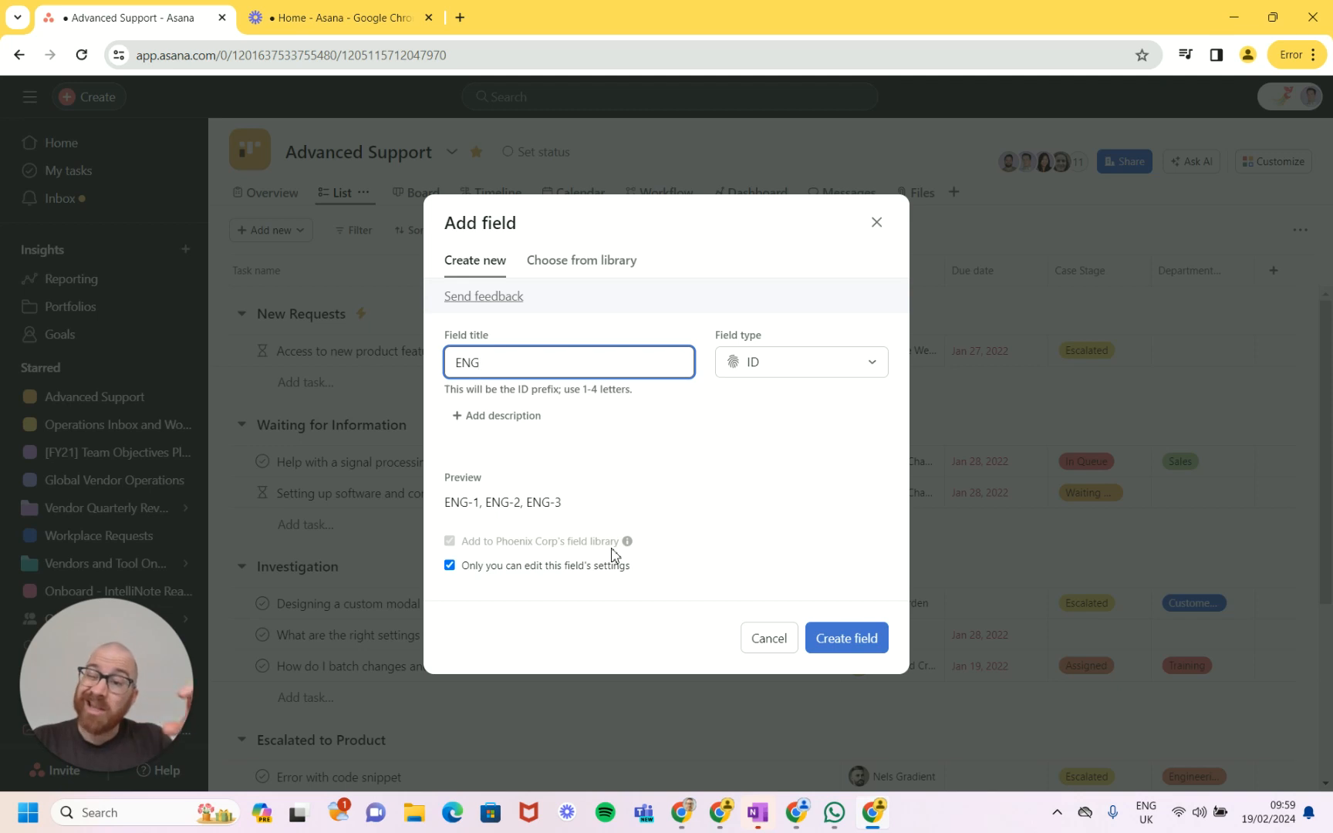
mouse_move(560, 546)
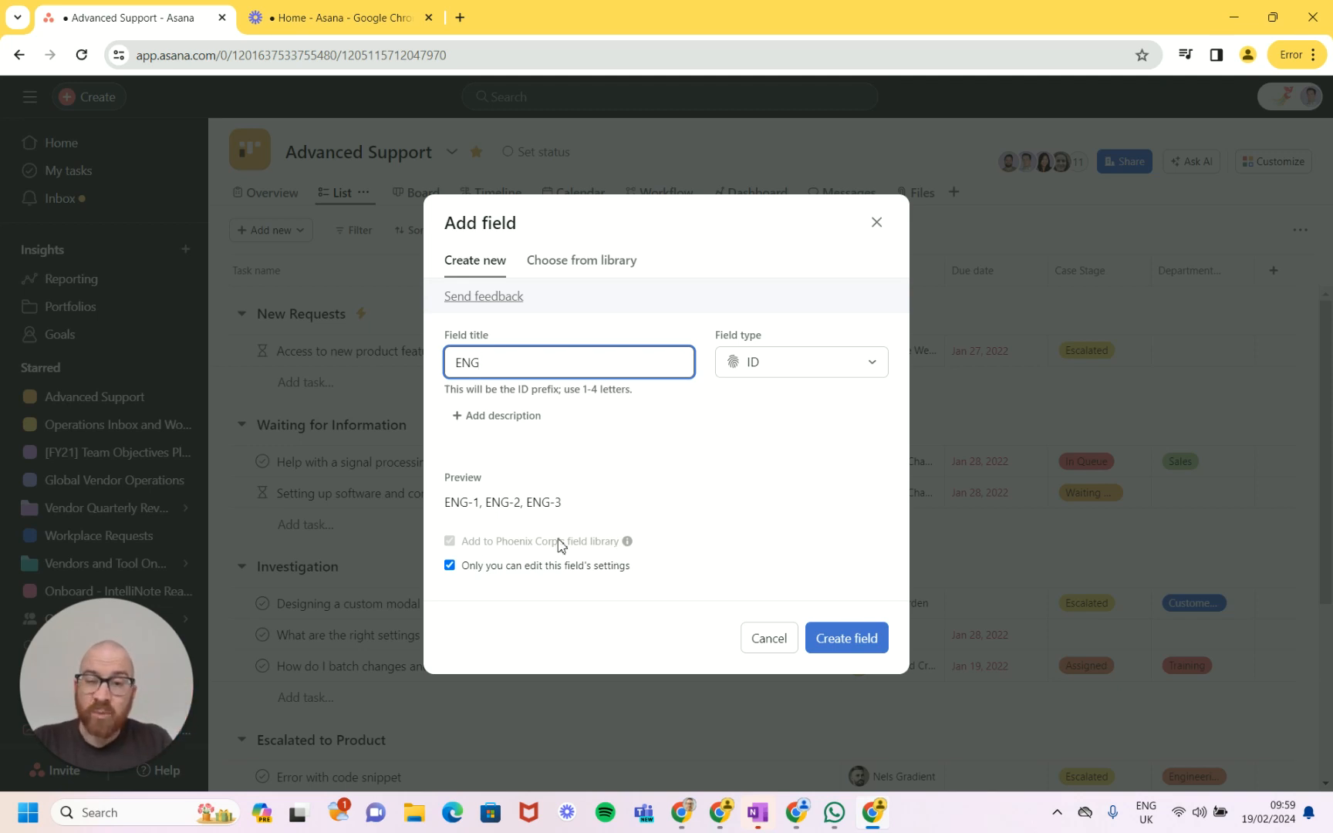
mouse_move(561, 550)
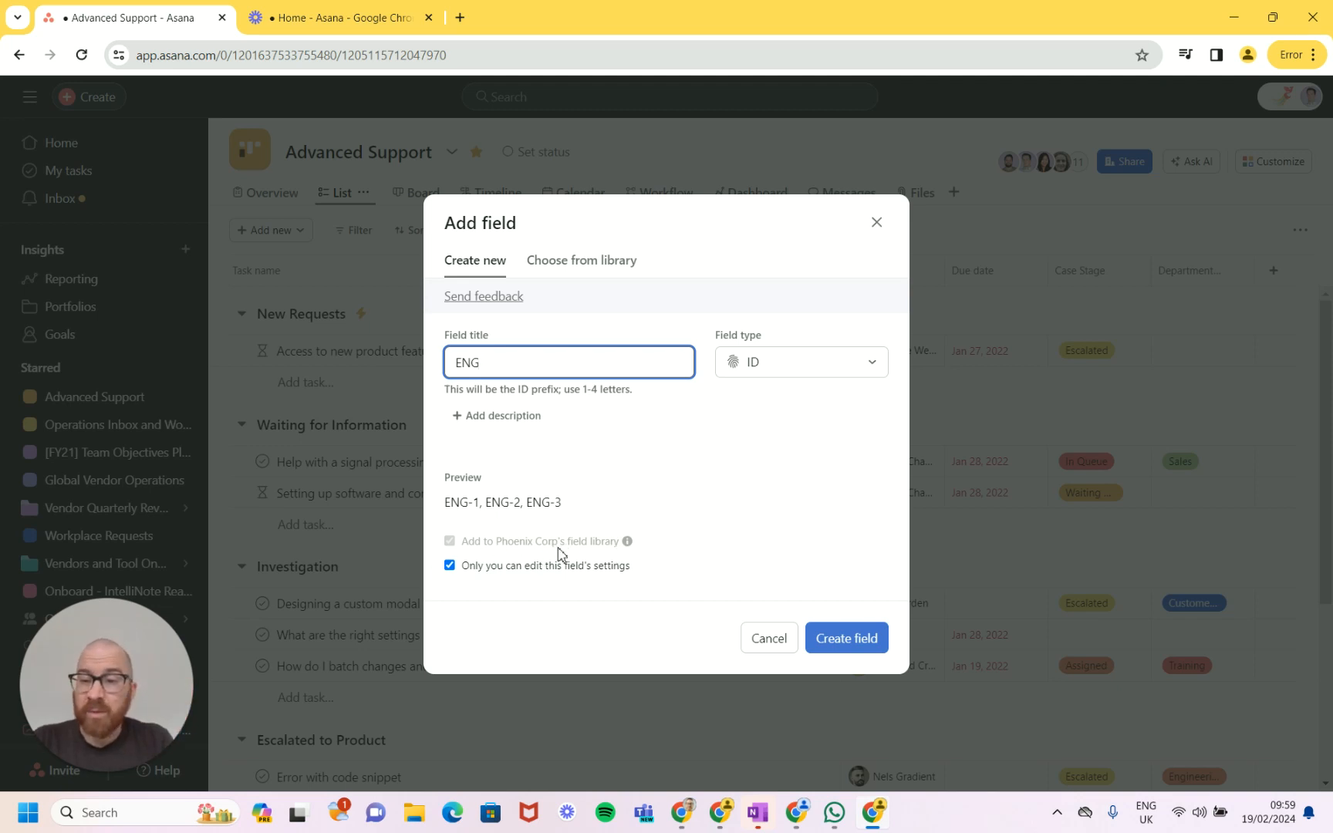
mouse_move(572, 554)
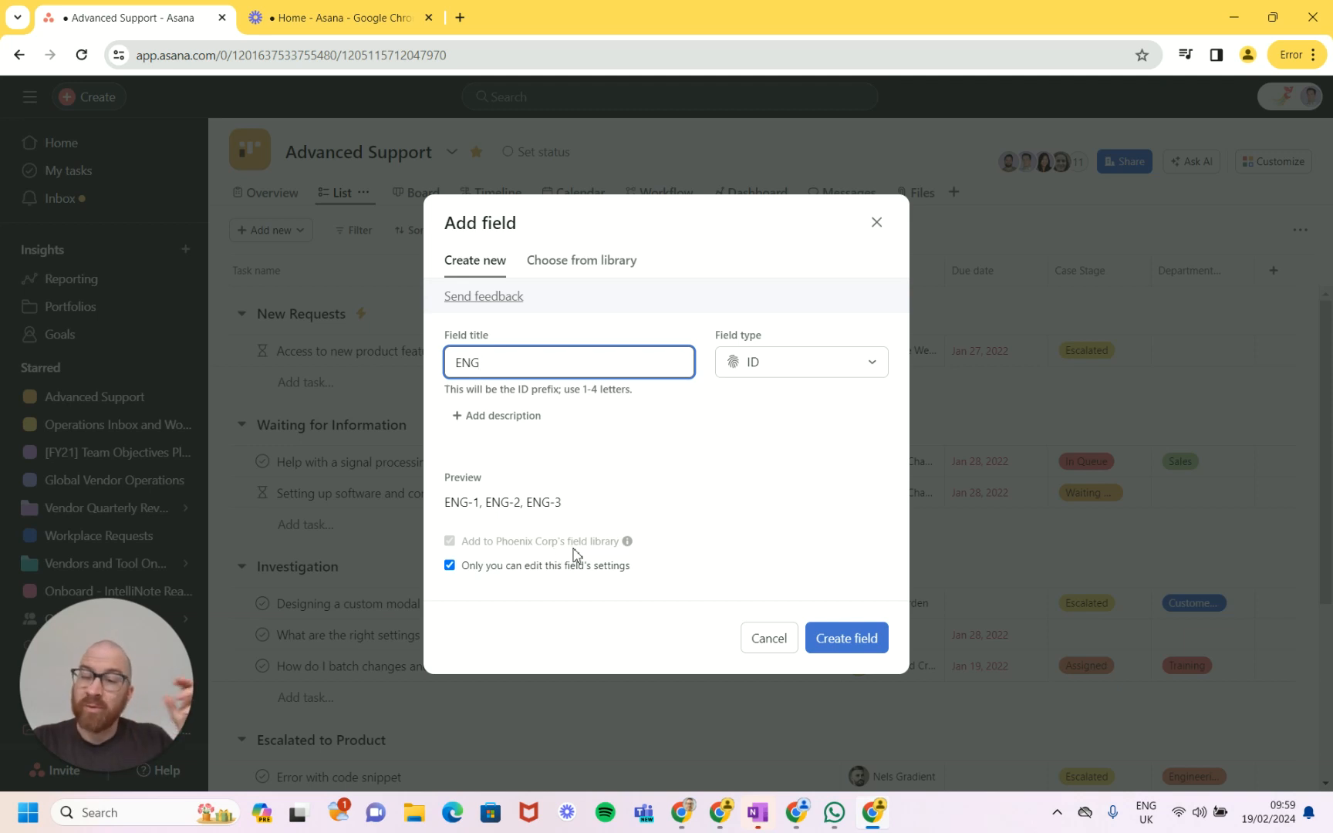
mouse_move(595, 535)
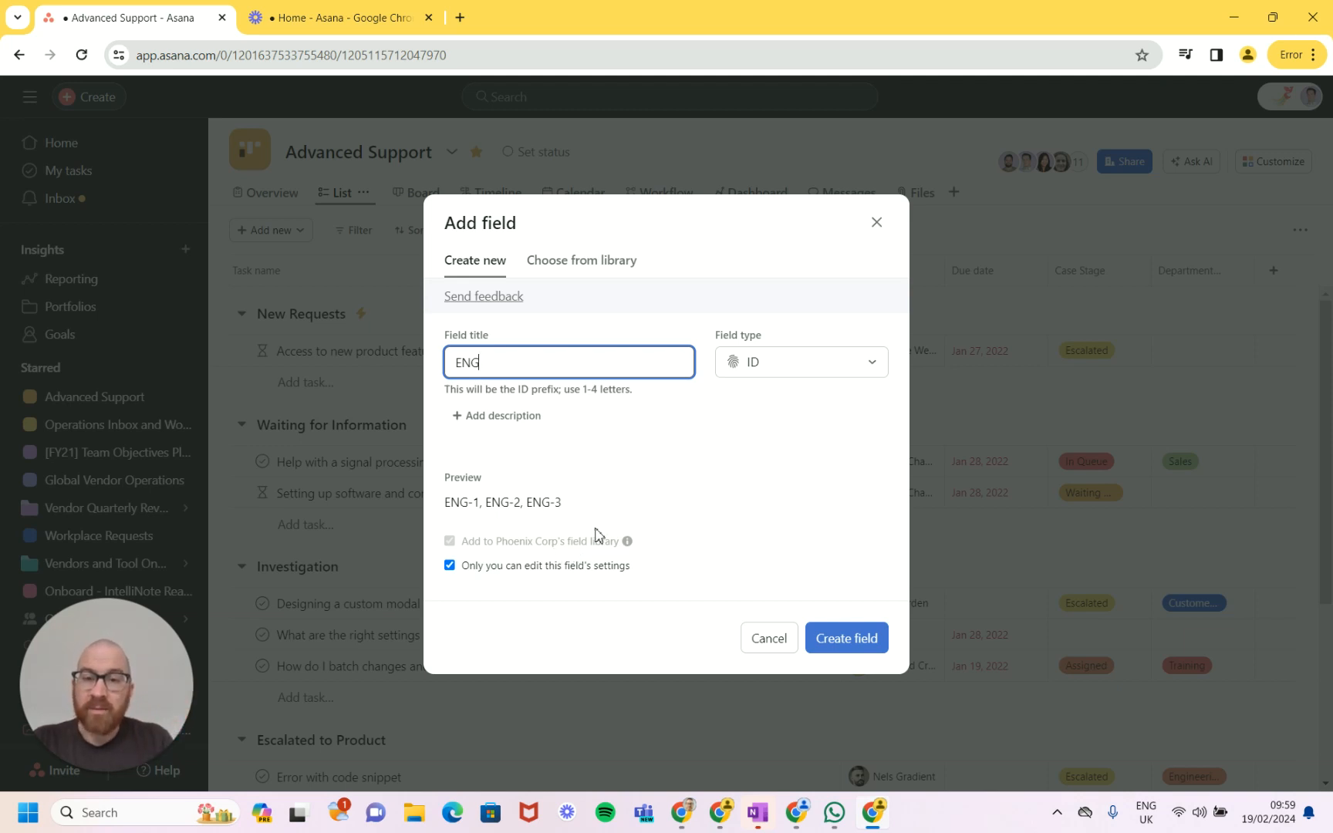
click(846, 639)
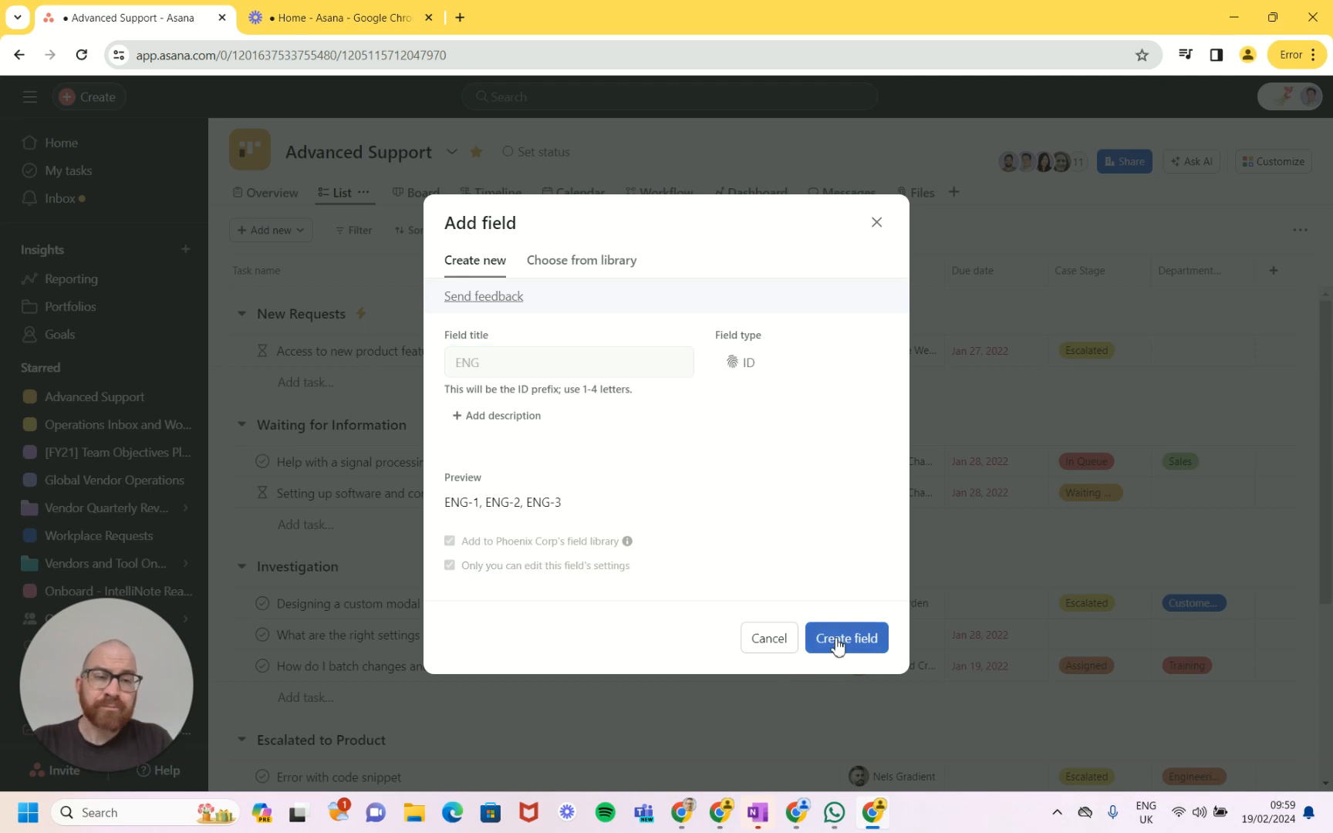
Step: Finish the ENG column and bring up the field-type choices for another column
click(845, 637)
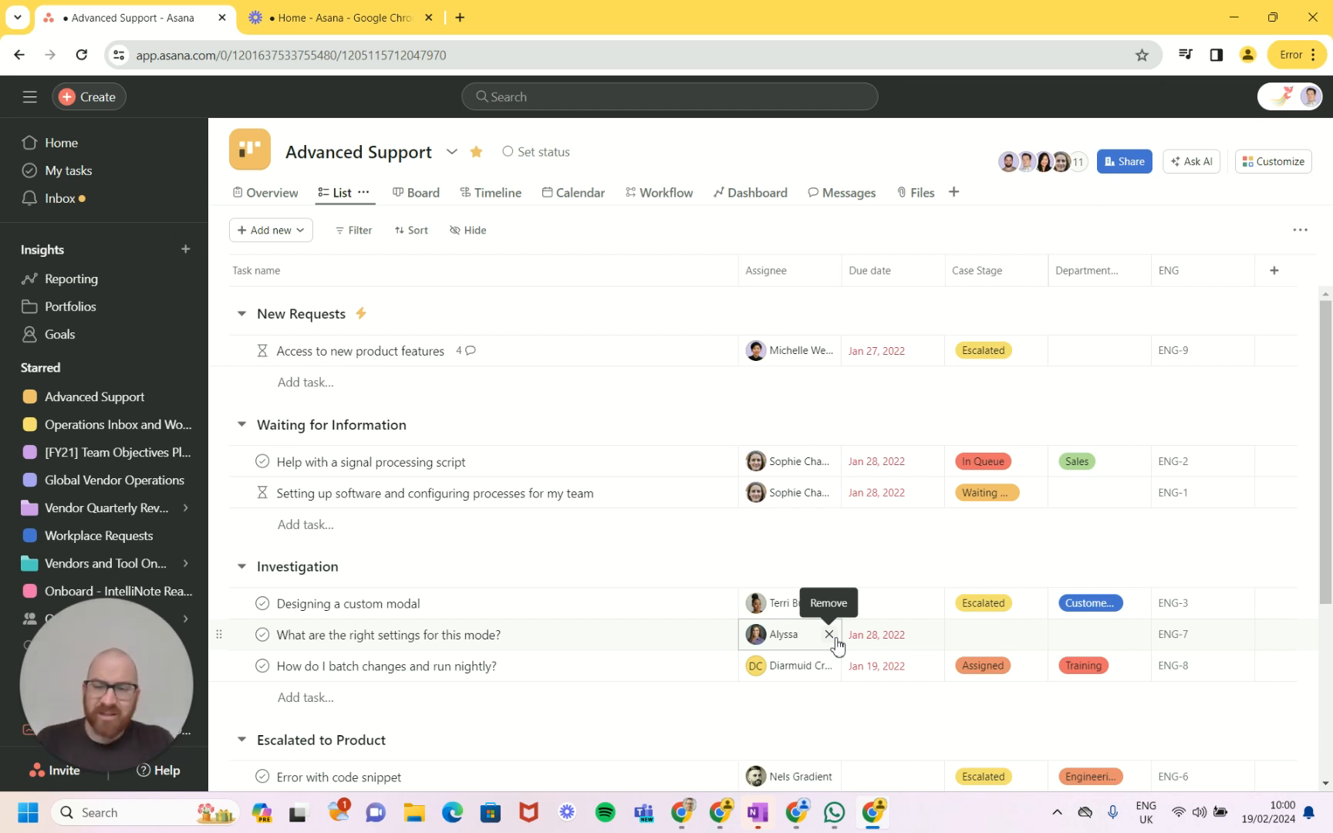
click(1276, 270)
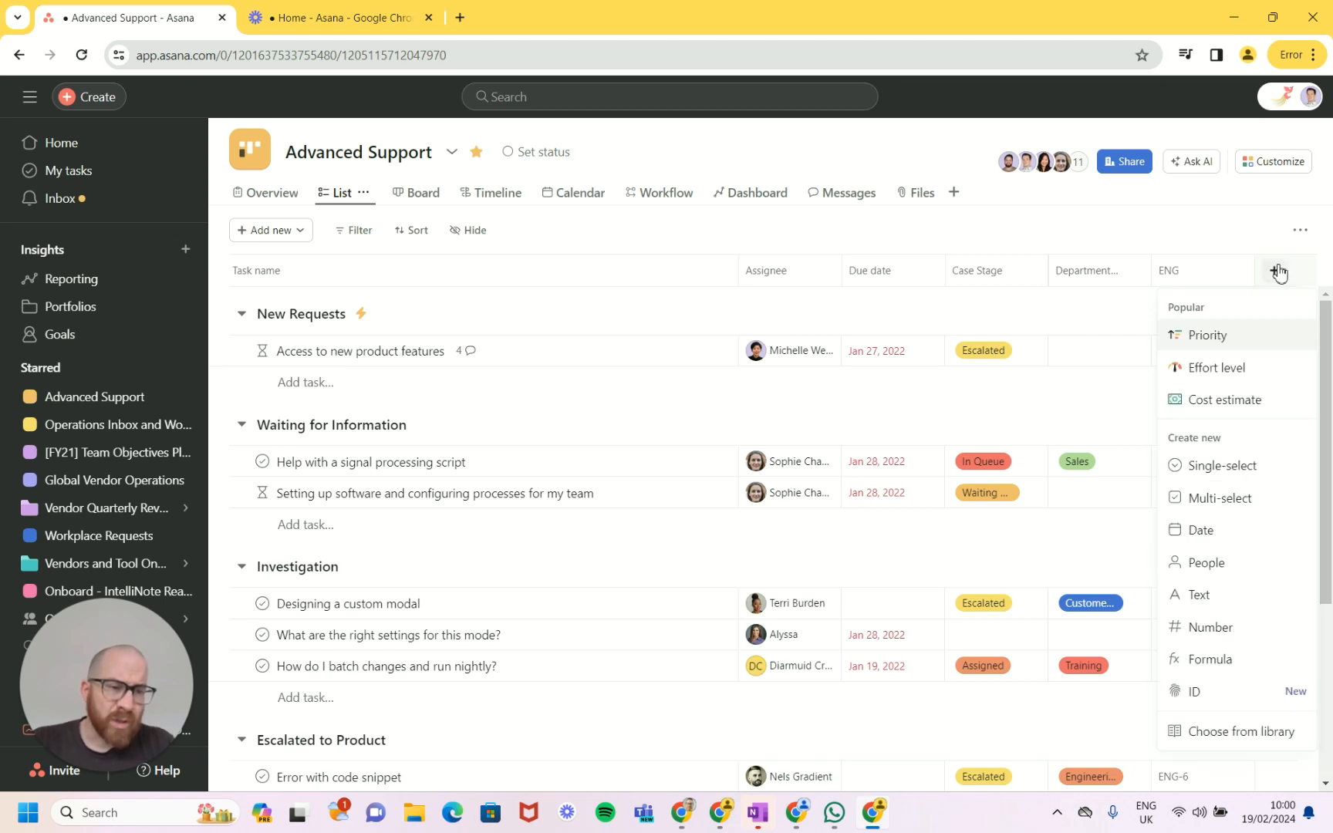
Step: Create a second unique ID field titled MKTG numbering every task beside ENG
click(1196, 691)
text(MK)
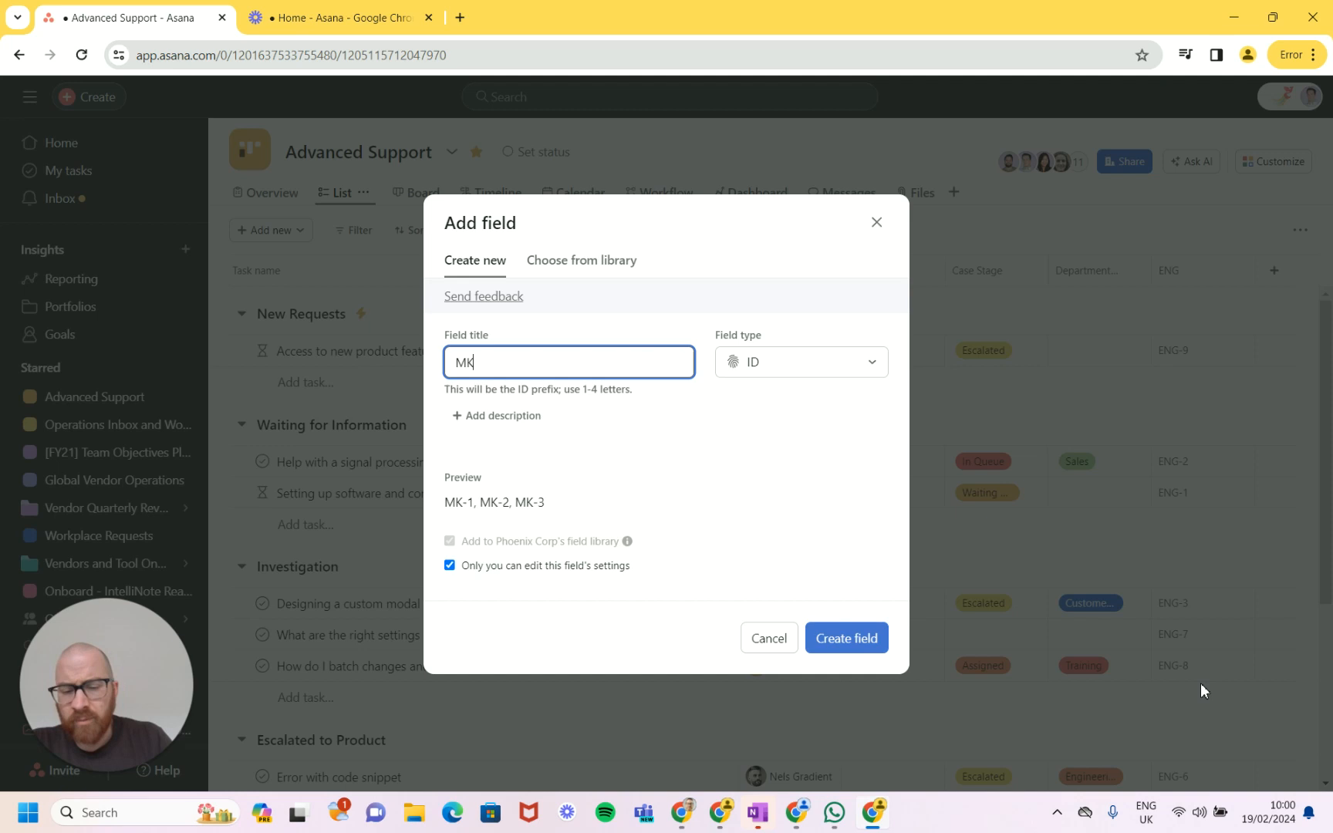
text(TG)
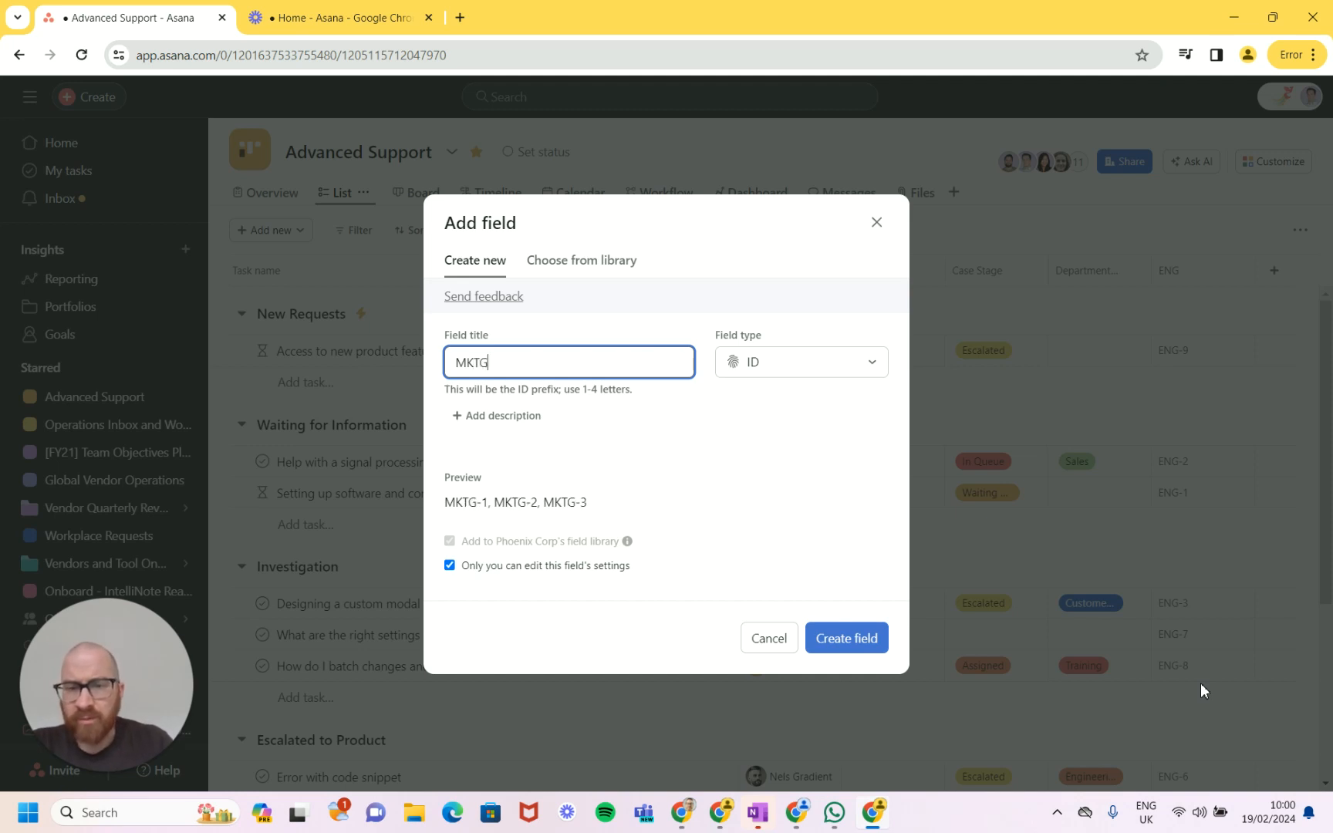
click(846, 638)
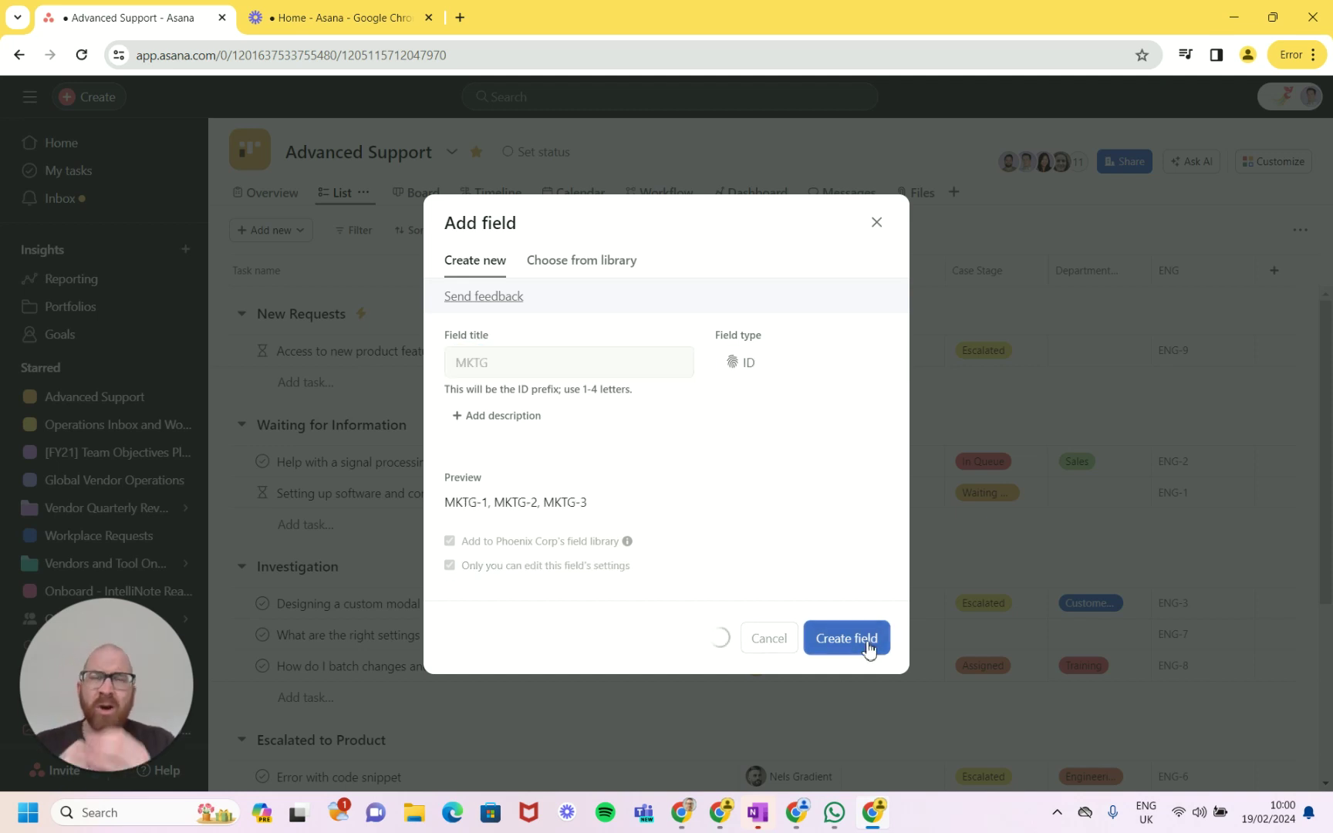
click(846, 637)
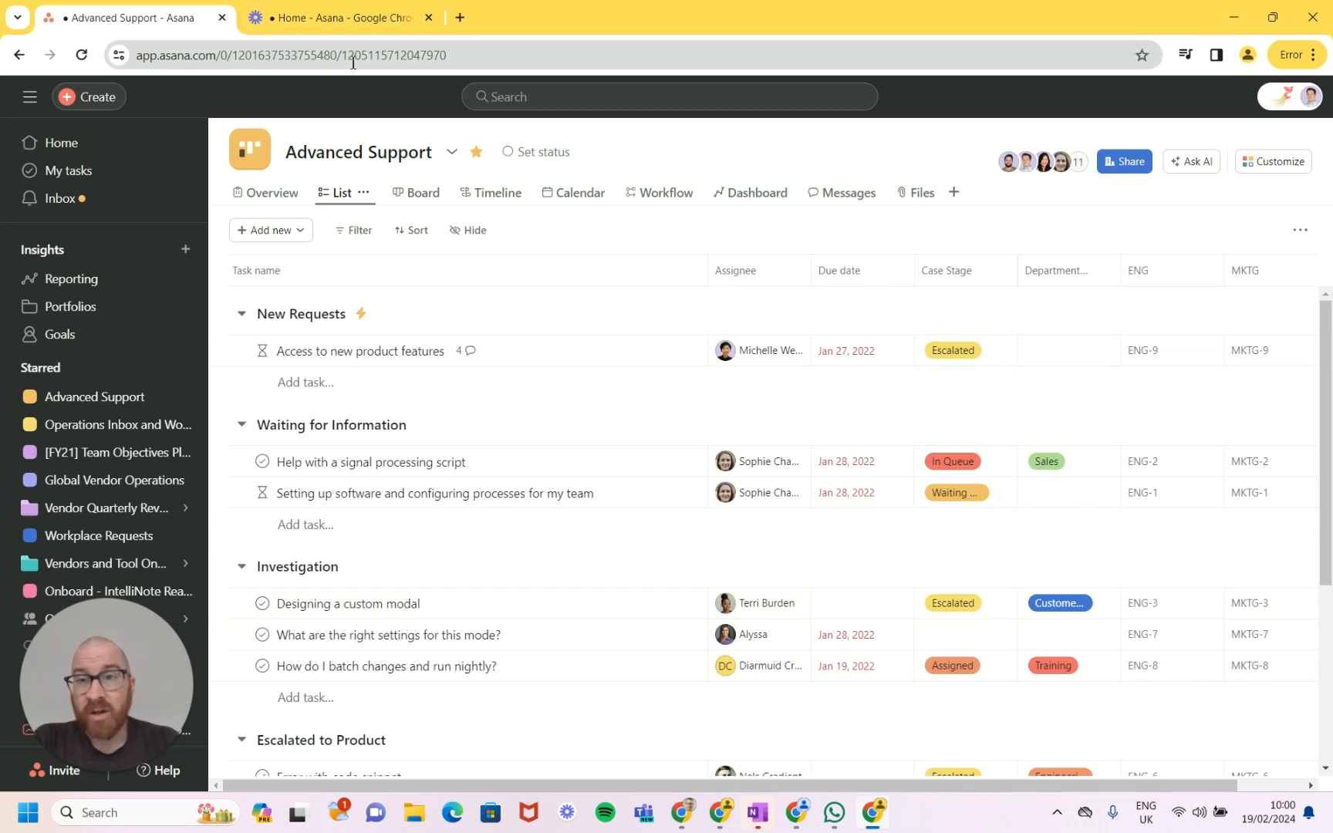
click(855, 350)
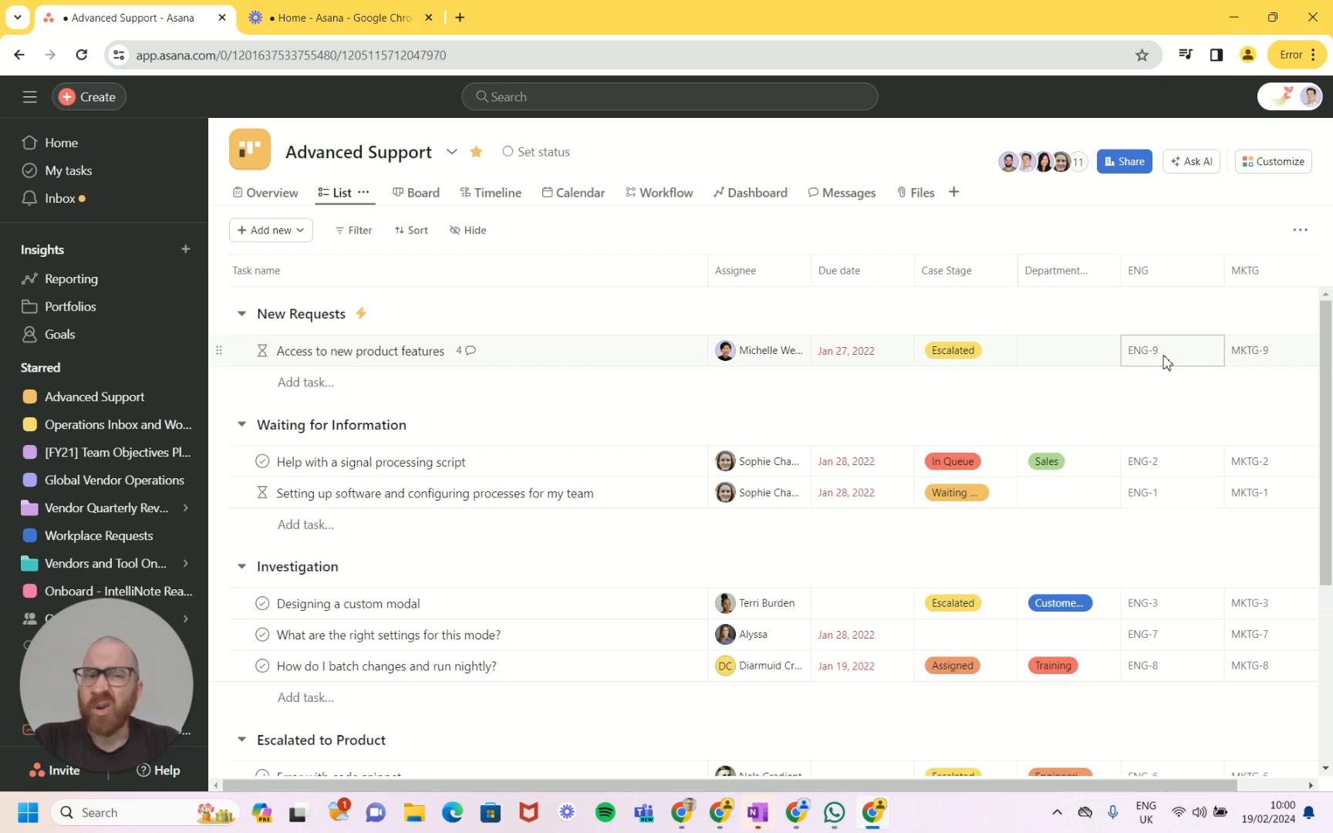
mouse_move(1243, 361)
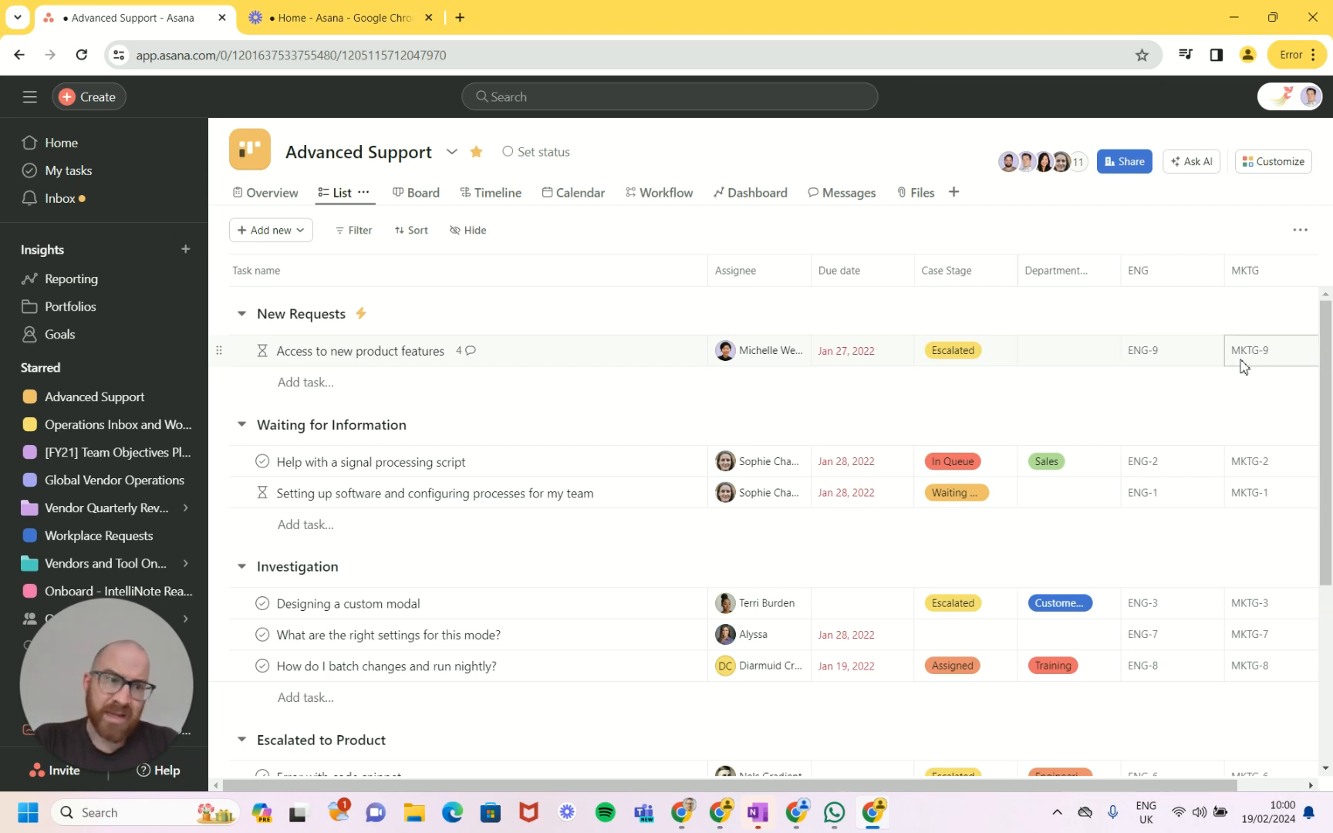
mouse_move(1263, 365)
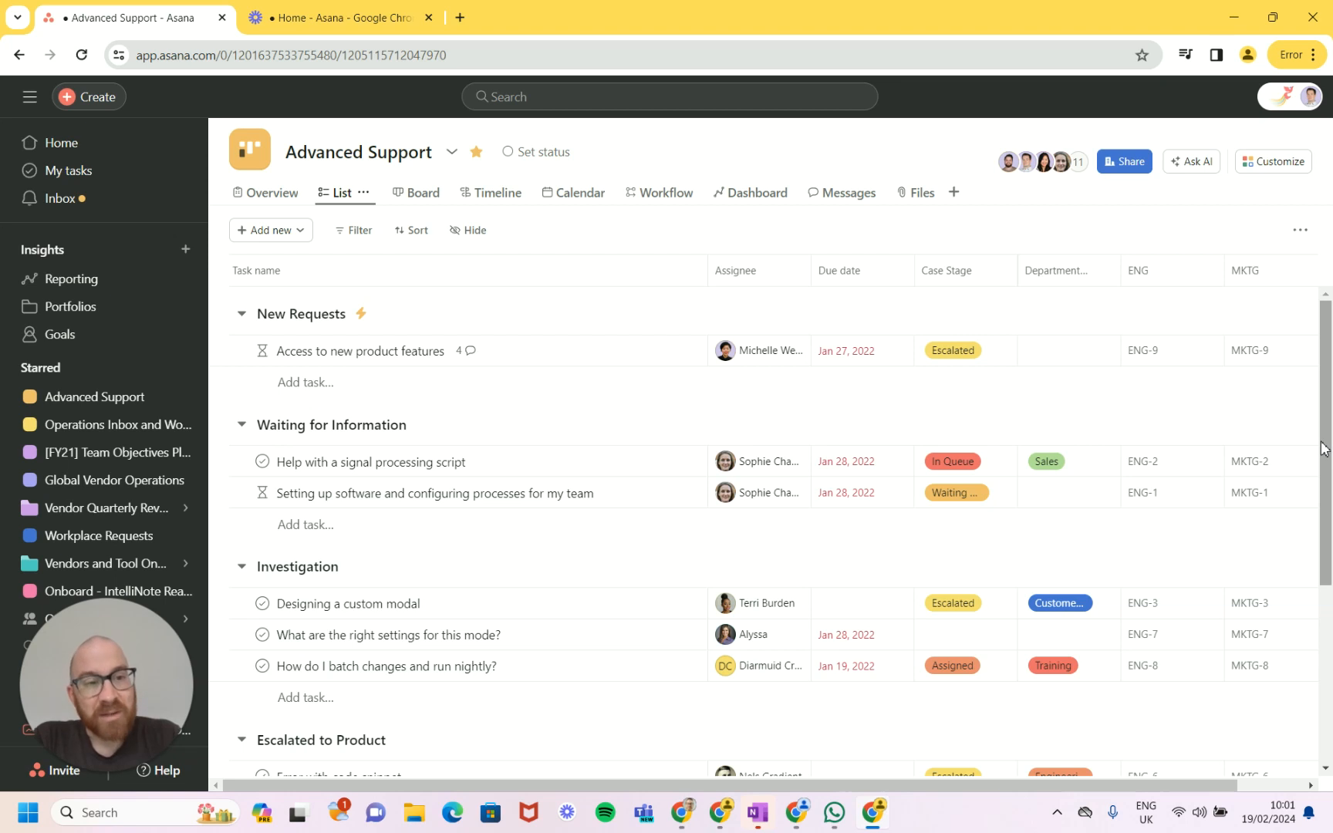
mouse_move(614, 503)
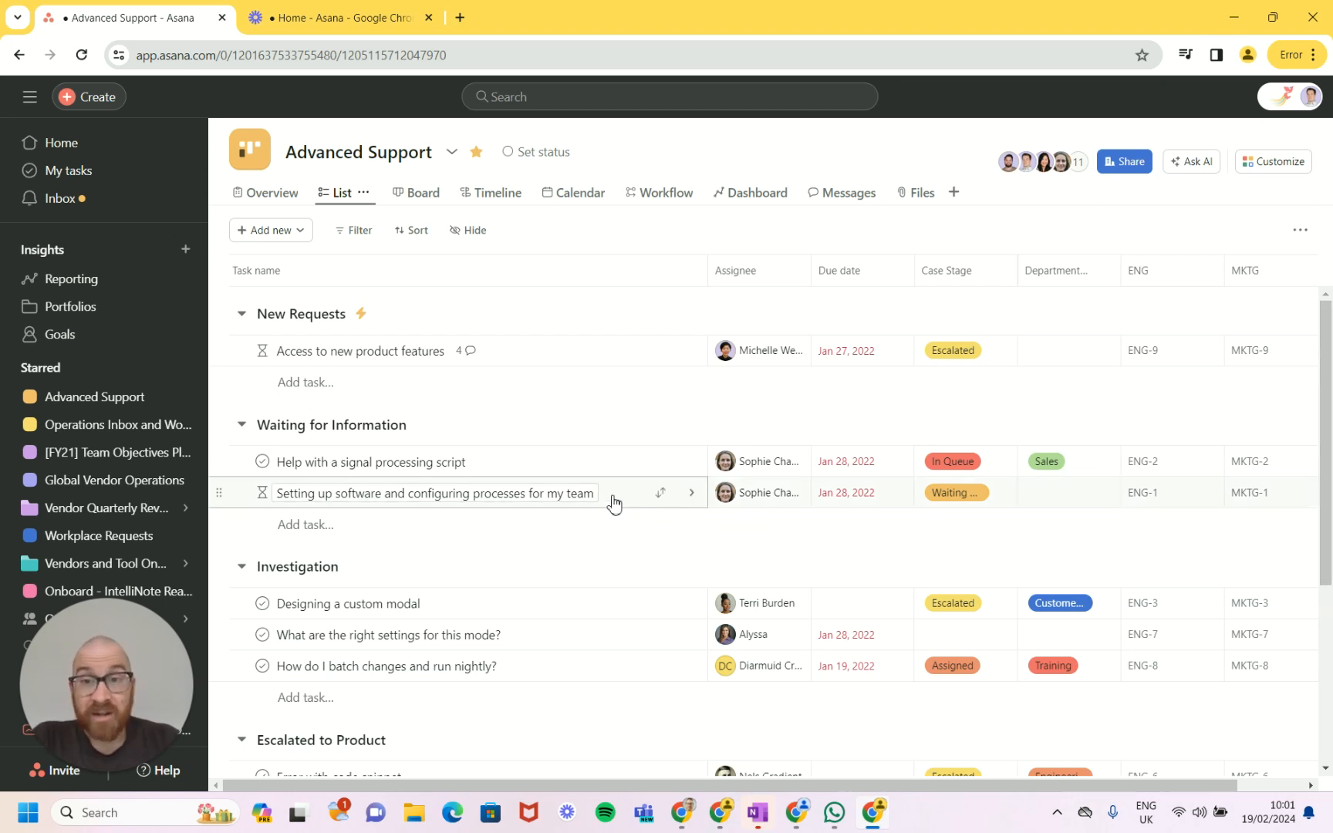
mouse_move(88, 541)
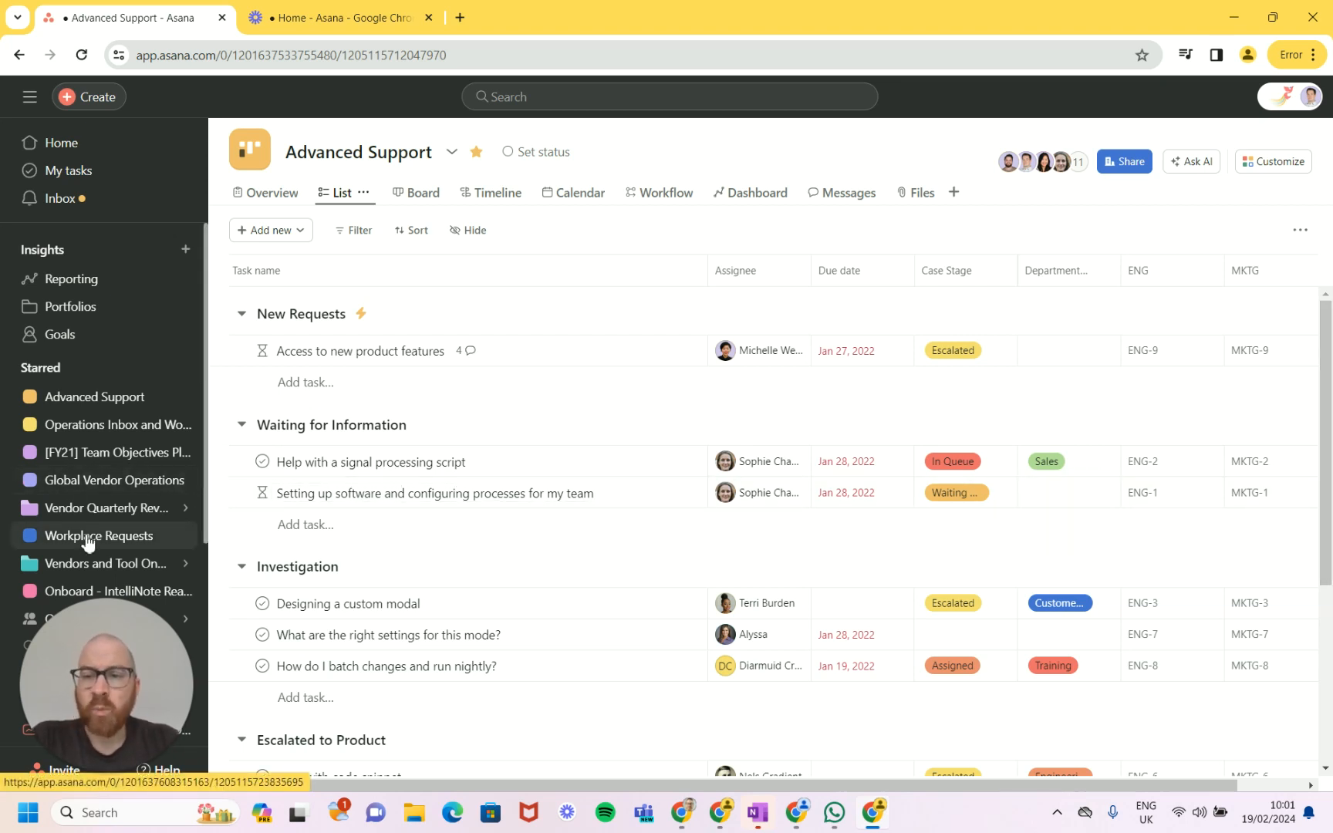
Step: Add the library's MKTG ID field to Workplace Requests, numbering tasks from MKTG-16
click(99, 536)
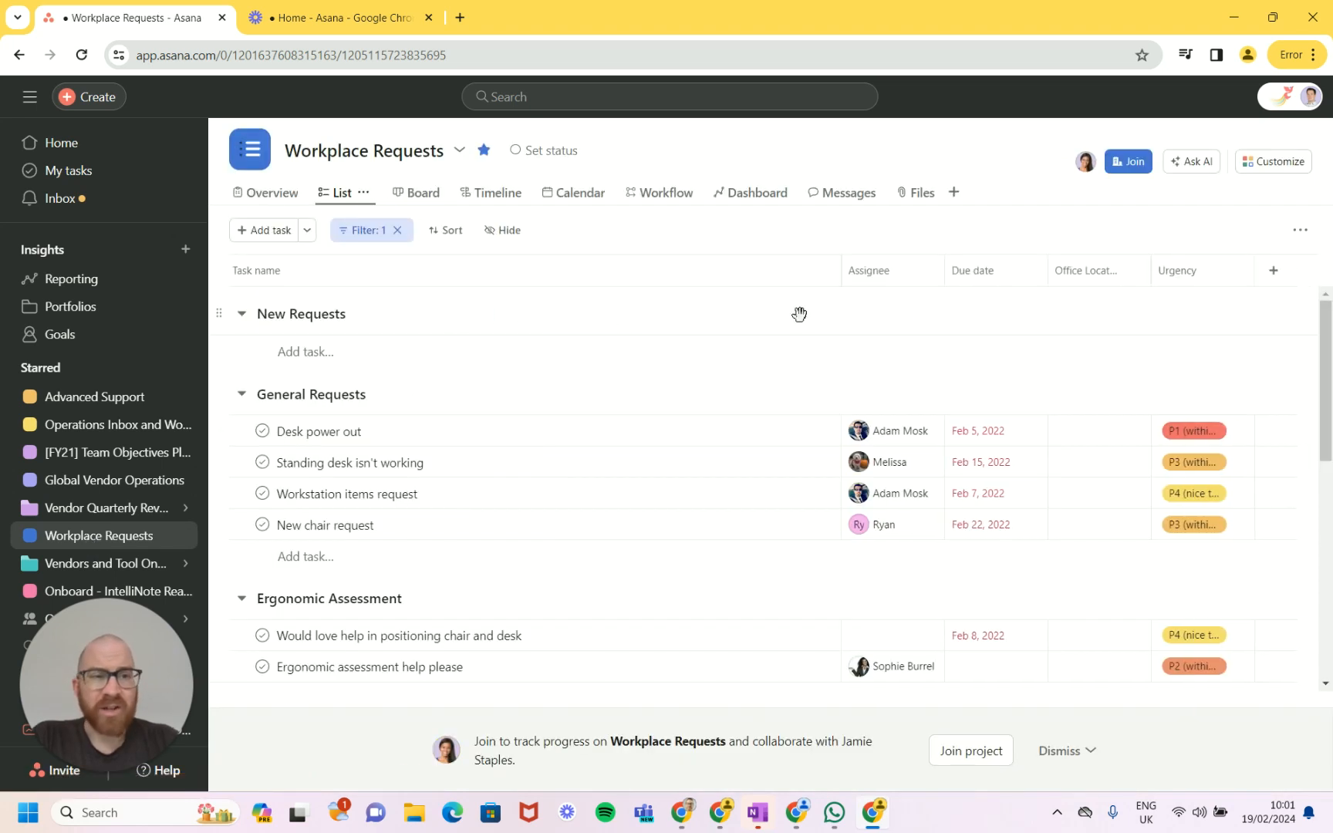
mouse_move(1275, 291)
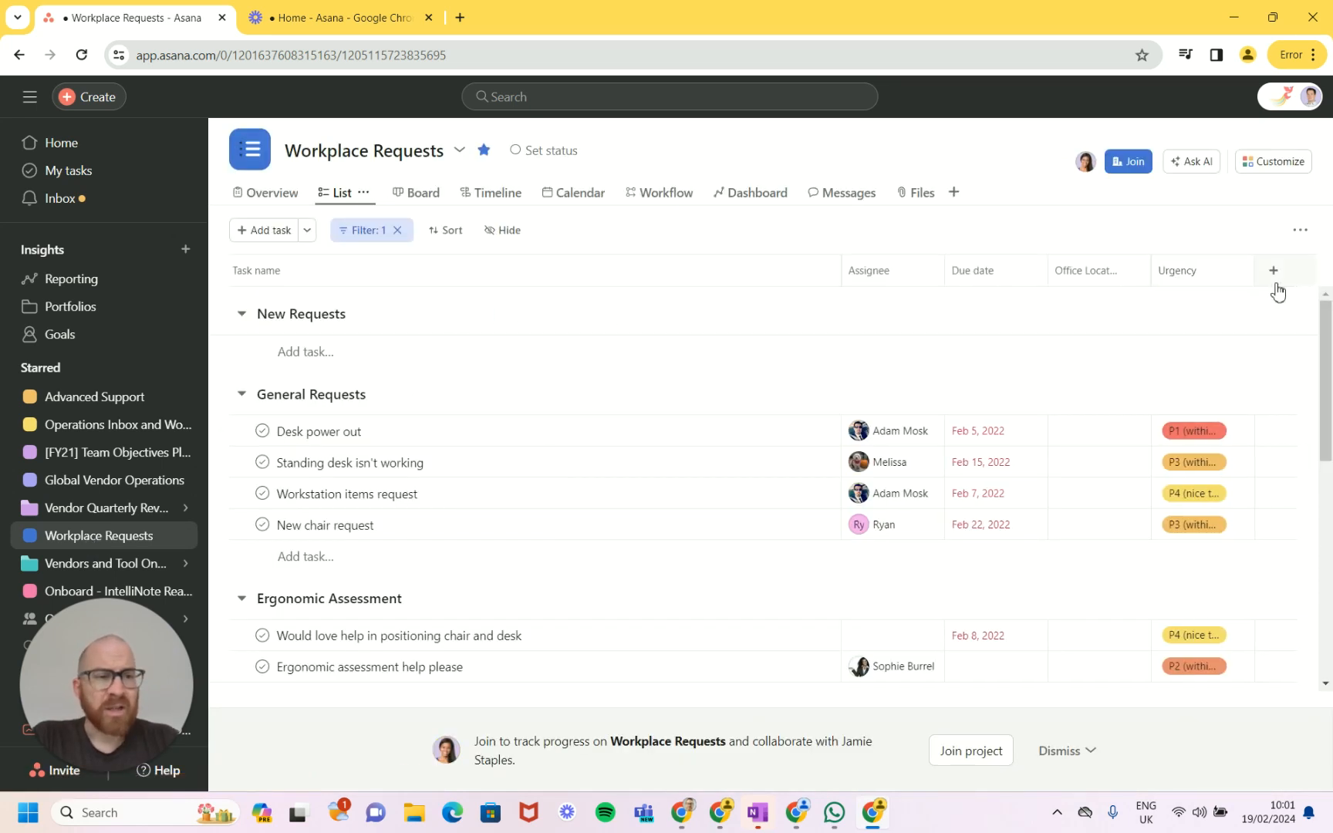
click(1272, 270)
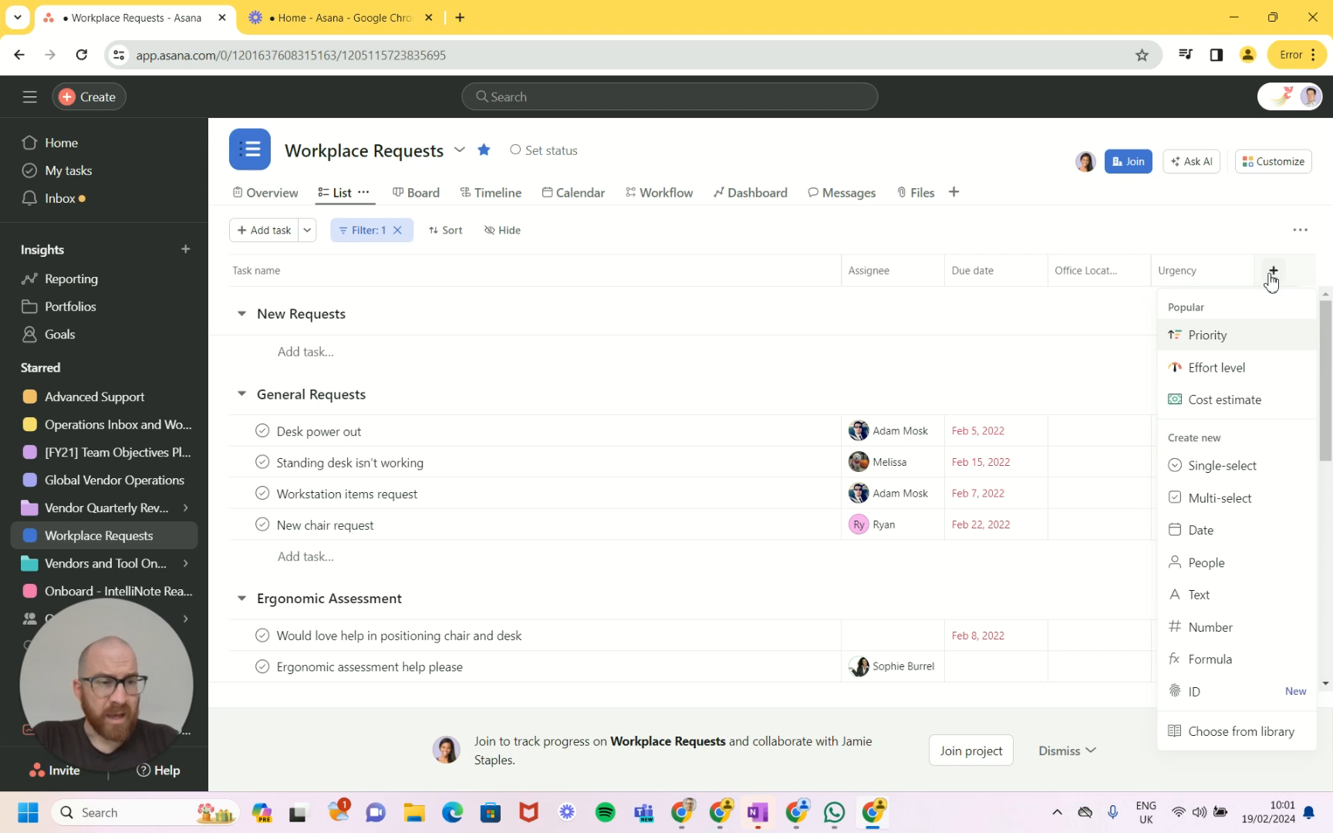
mouse_move(1220, 755)
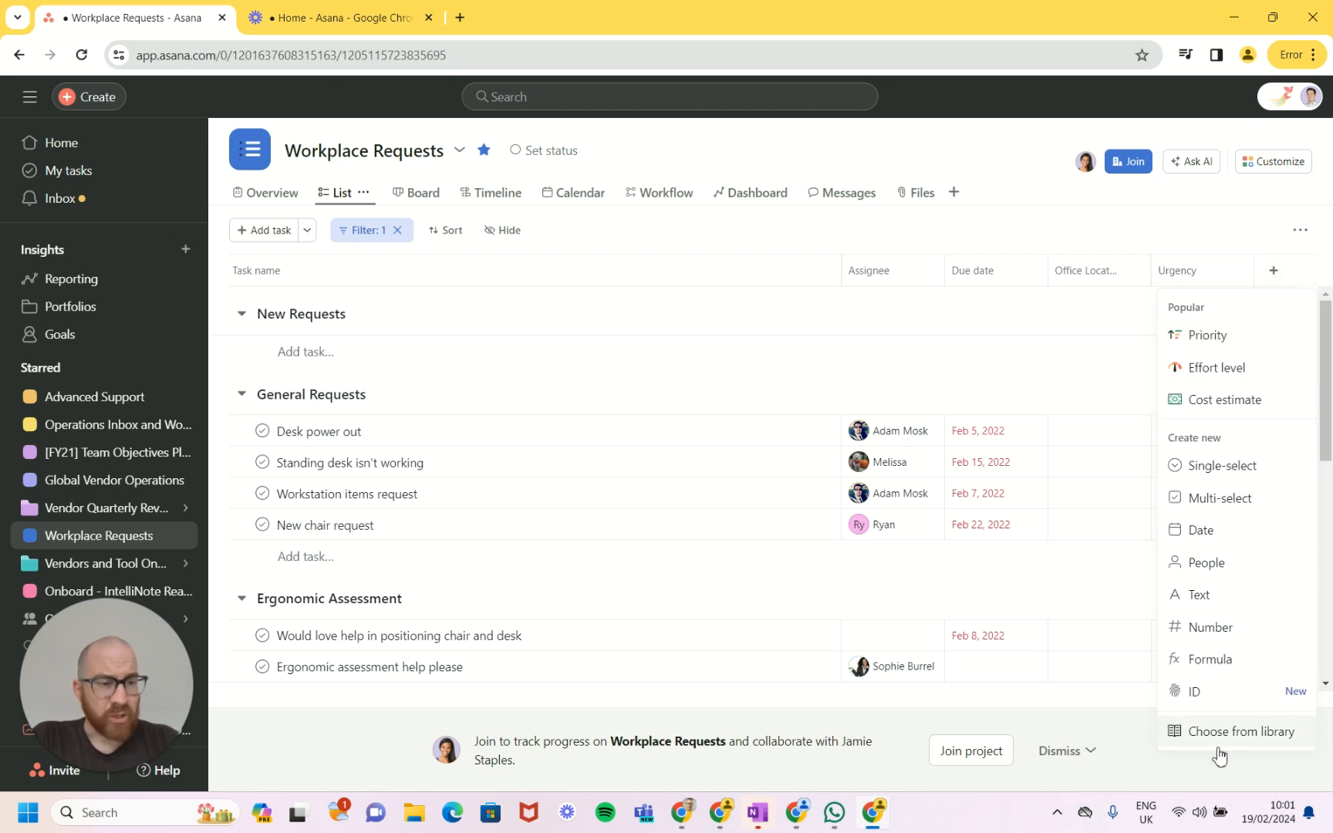
click(1240, 732)
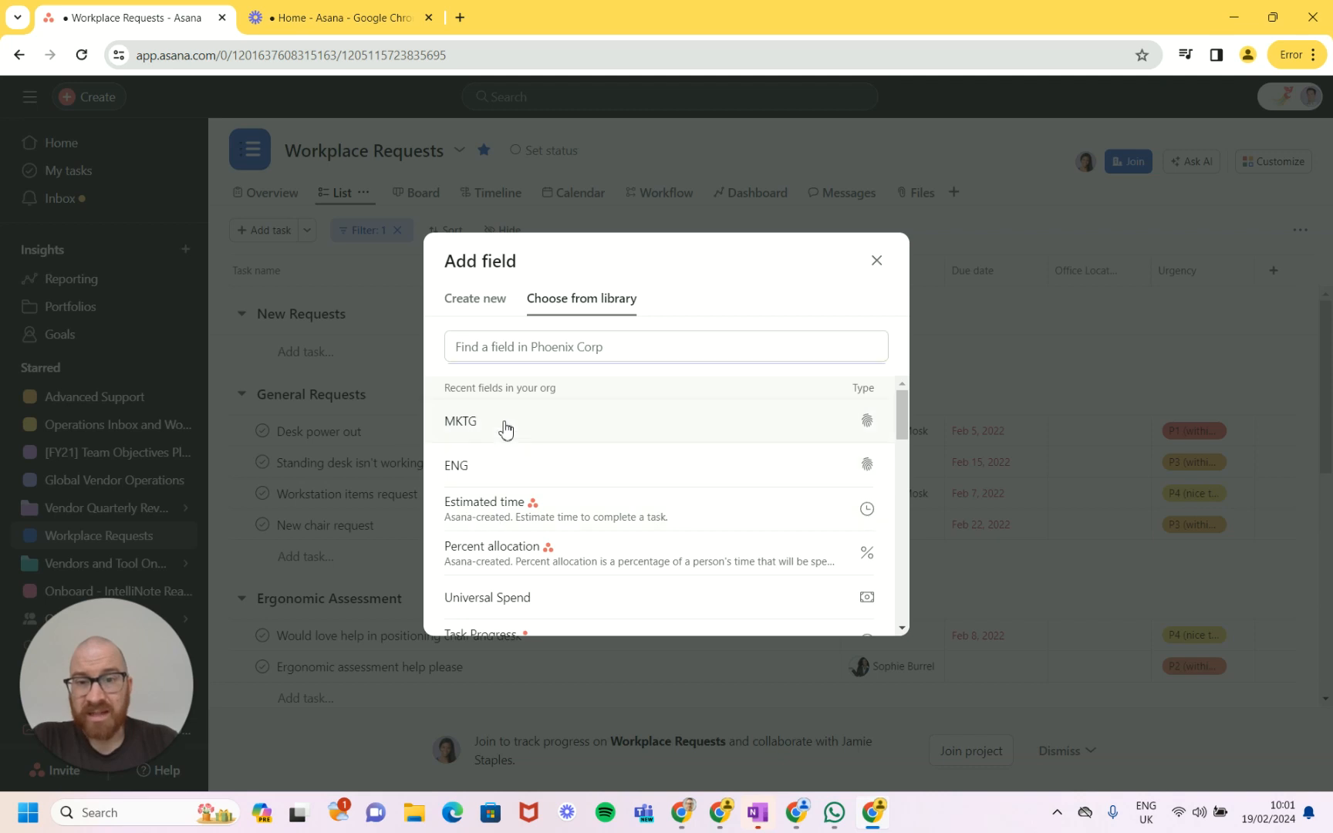
click(460, 421)
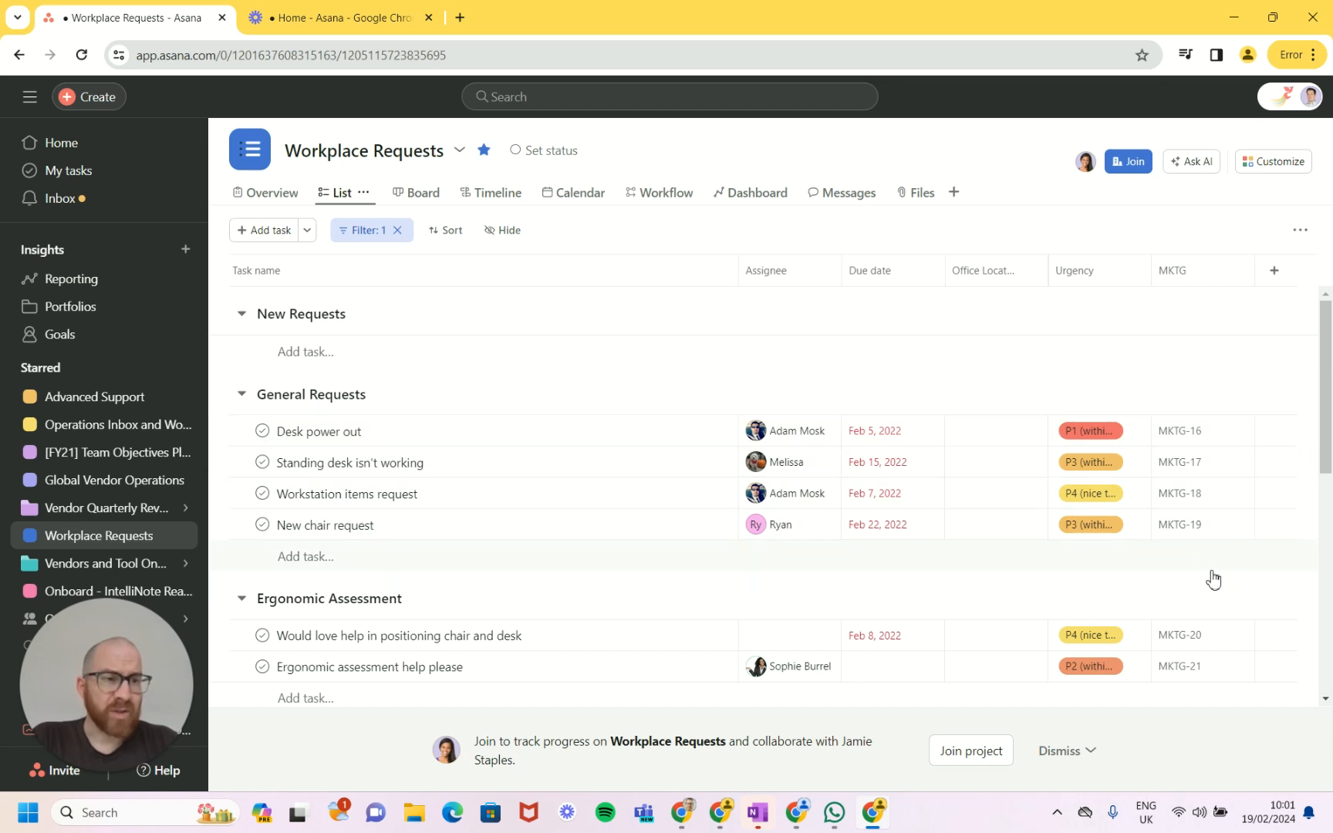
Step: Add the library's ENG ID field to Workplace Requests, numbering tasks from ENG-16
click(1273, 270)
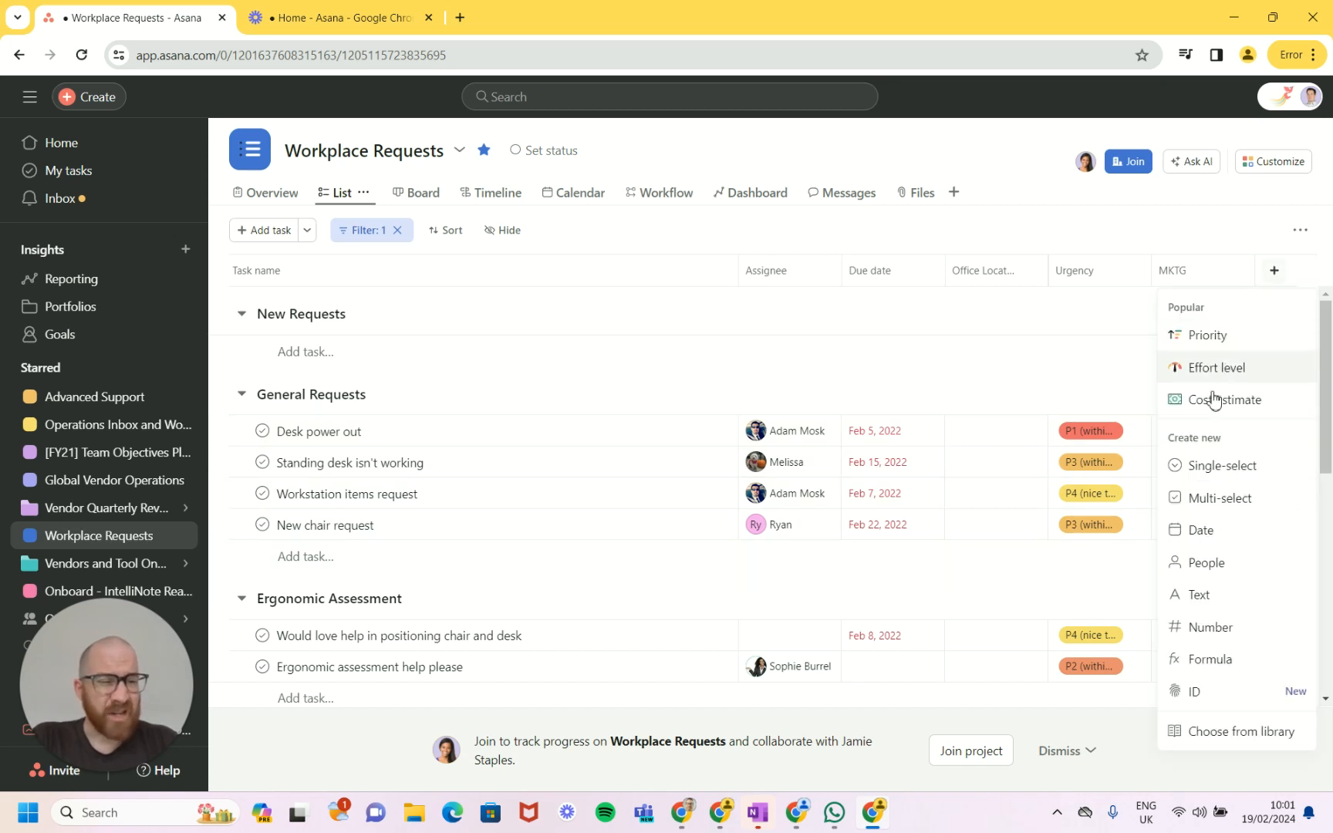
click(1241, 731)
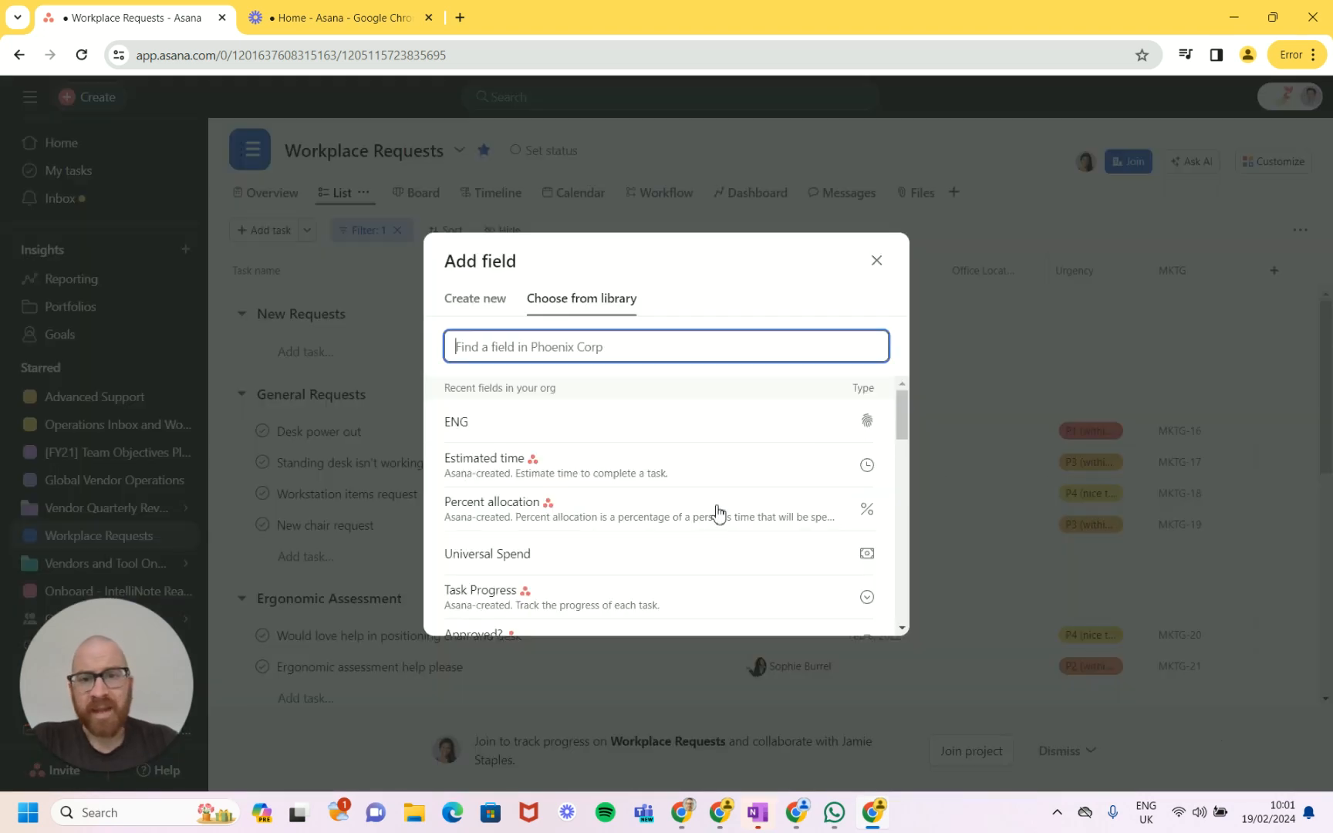
click(876, 261)
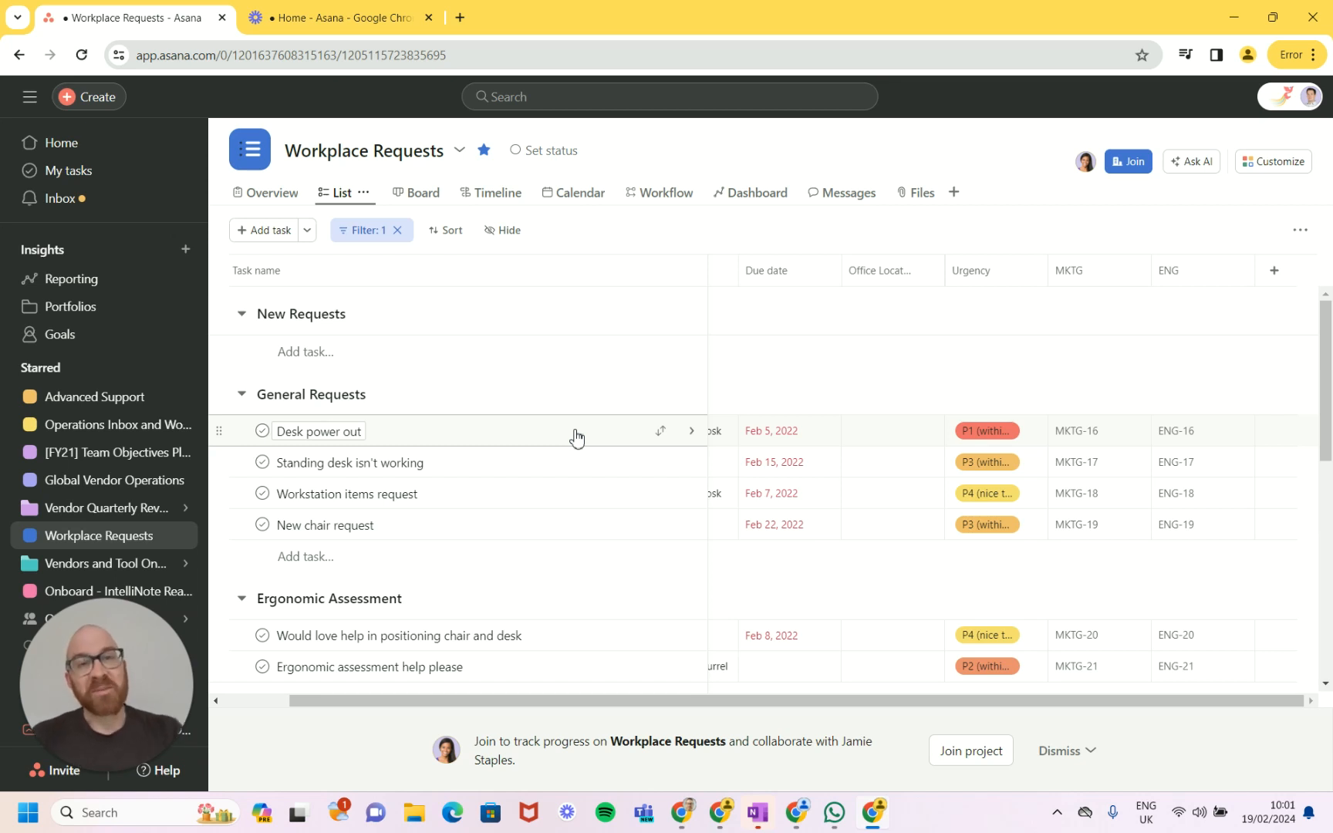
mouse_move(439, 330)
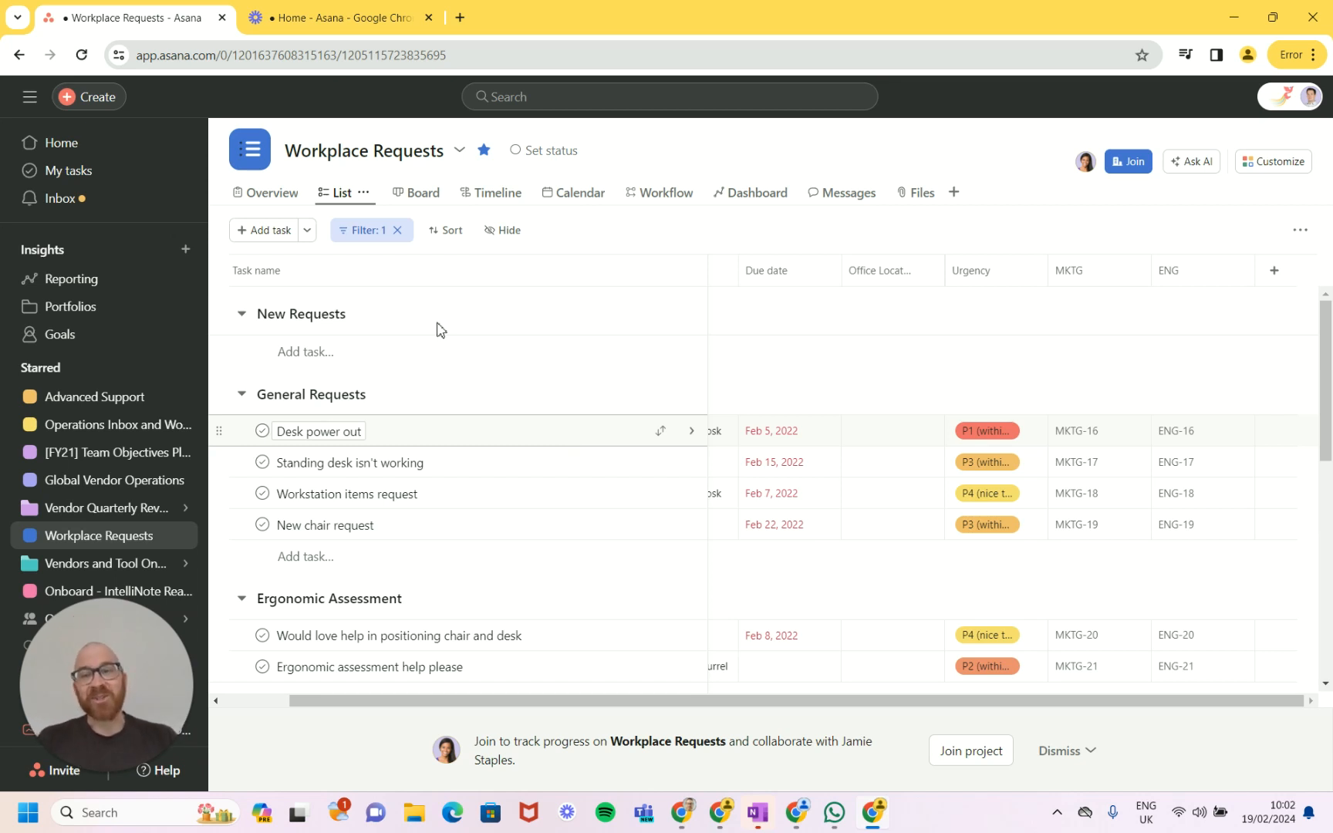